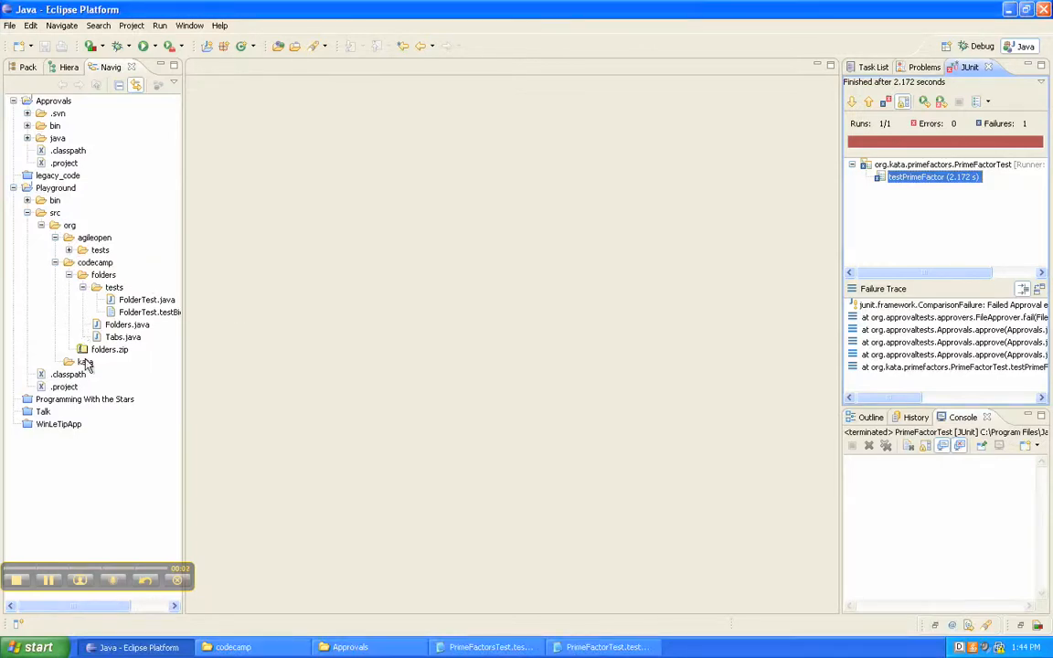
Step: Create a JUnit test case named PrimeFactorsTest in package org.kata.primefactors.tests
right_click(69, 362)
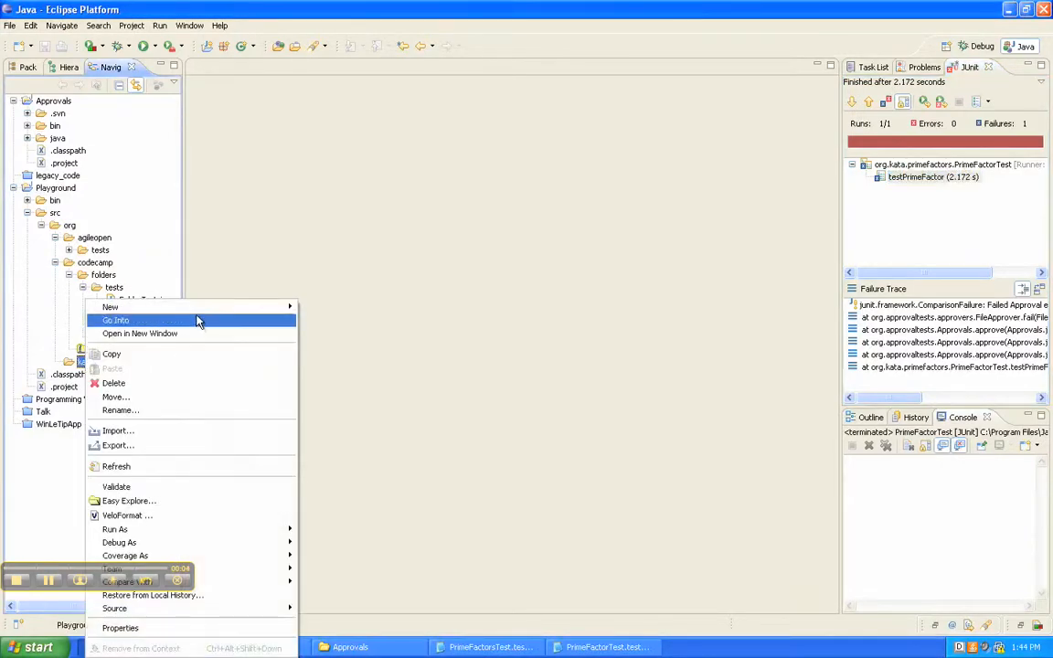
mouse_move(109, 307)
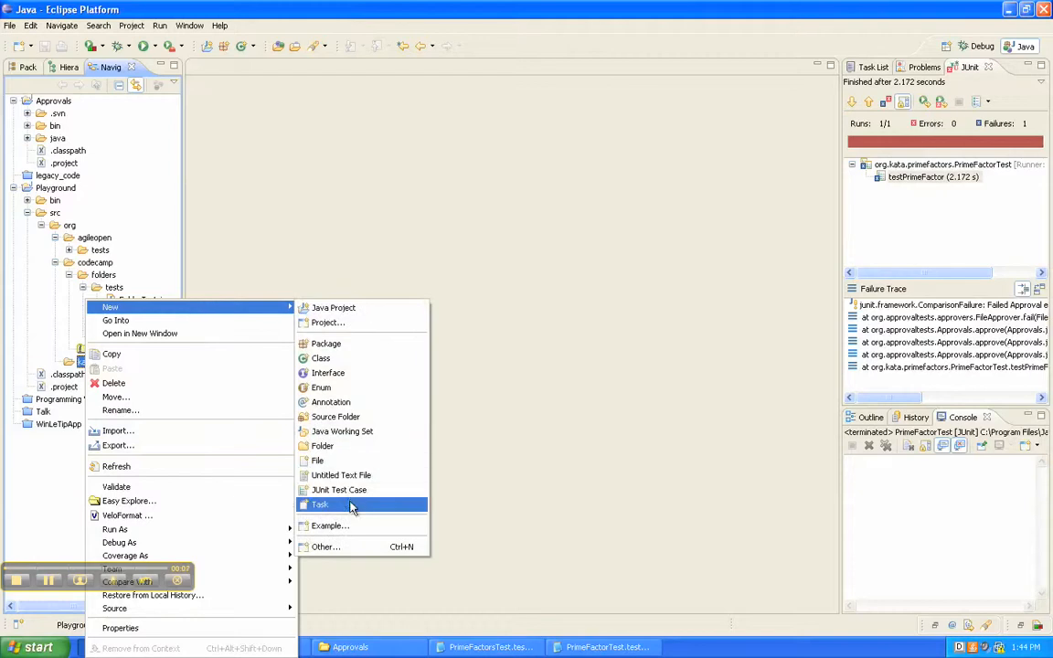
click(339, 490)
text(org.kata.primefactors.tests)
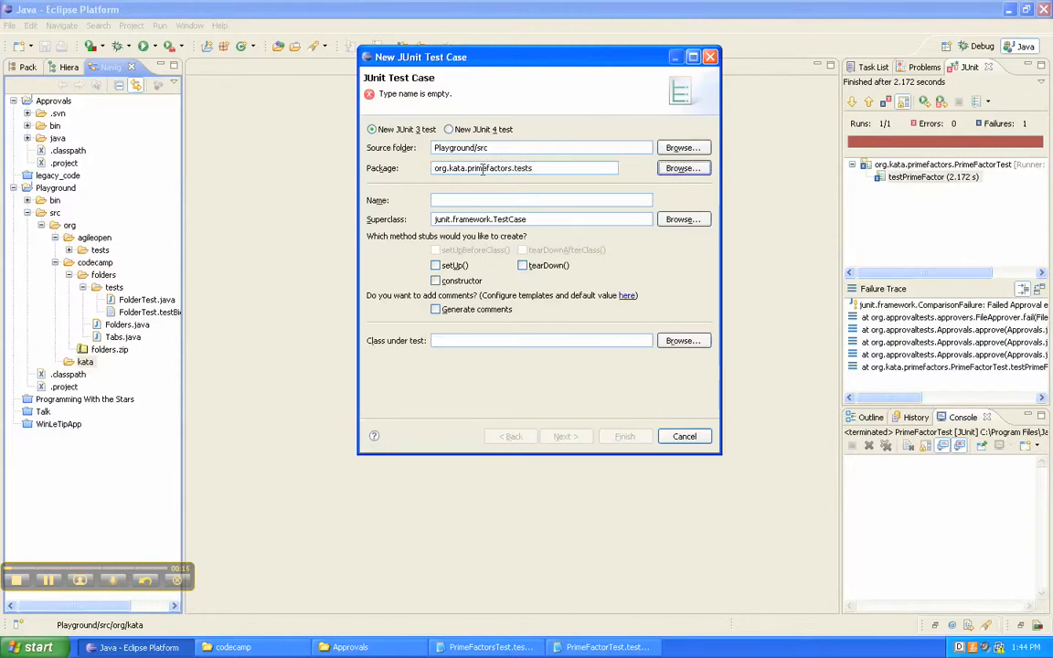
text(PrimeFactorsTest)
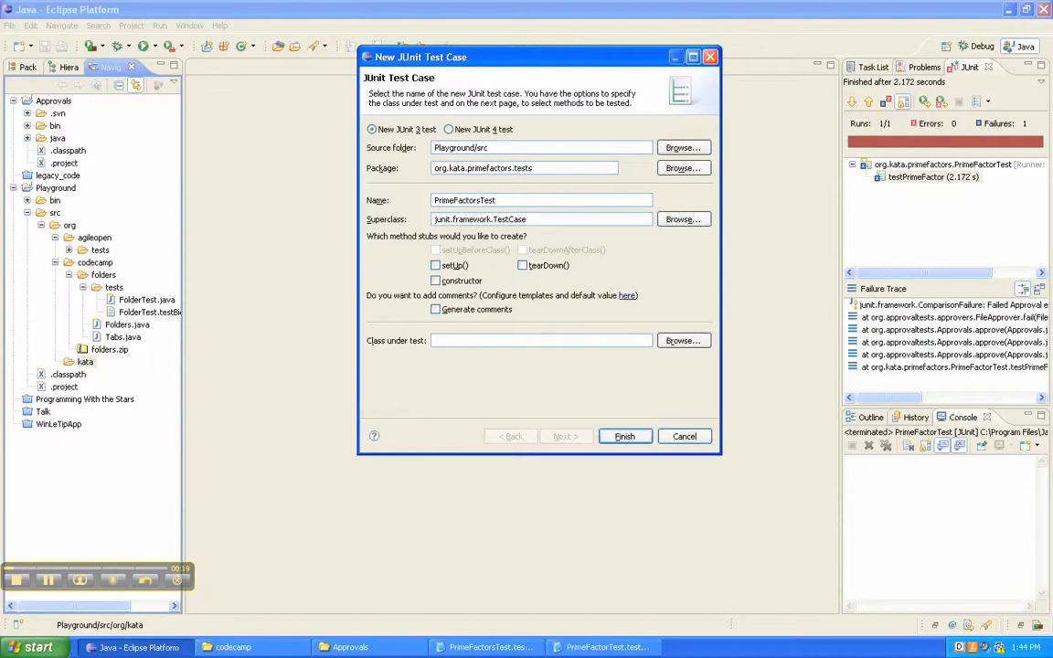
Step: Finish creating PrimeFactorsTest and rename the generated method to testPrimeFactors()
click(624, 436)
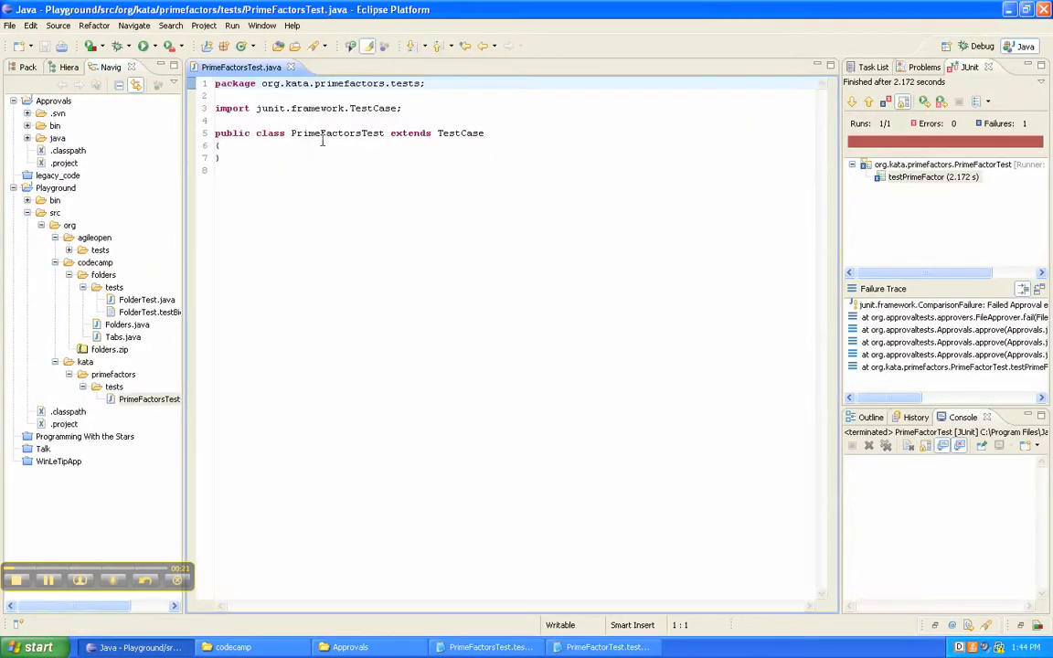
text(testname() throws Exception)
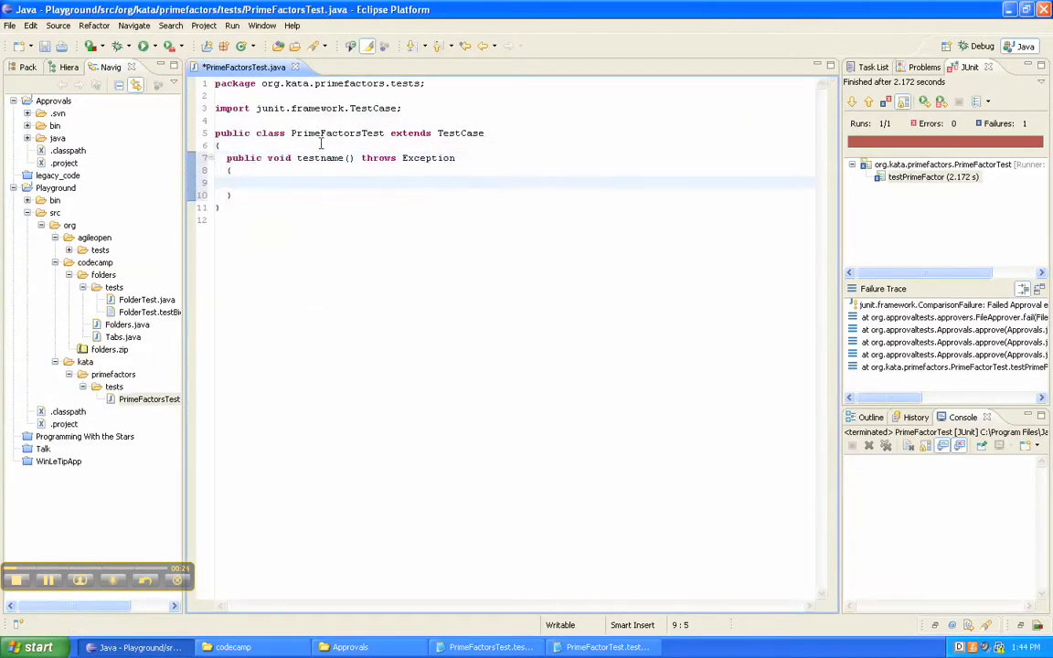
text(testP)
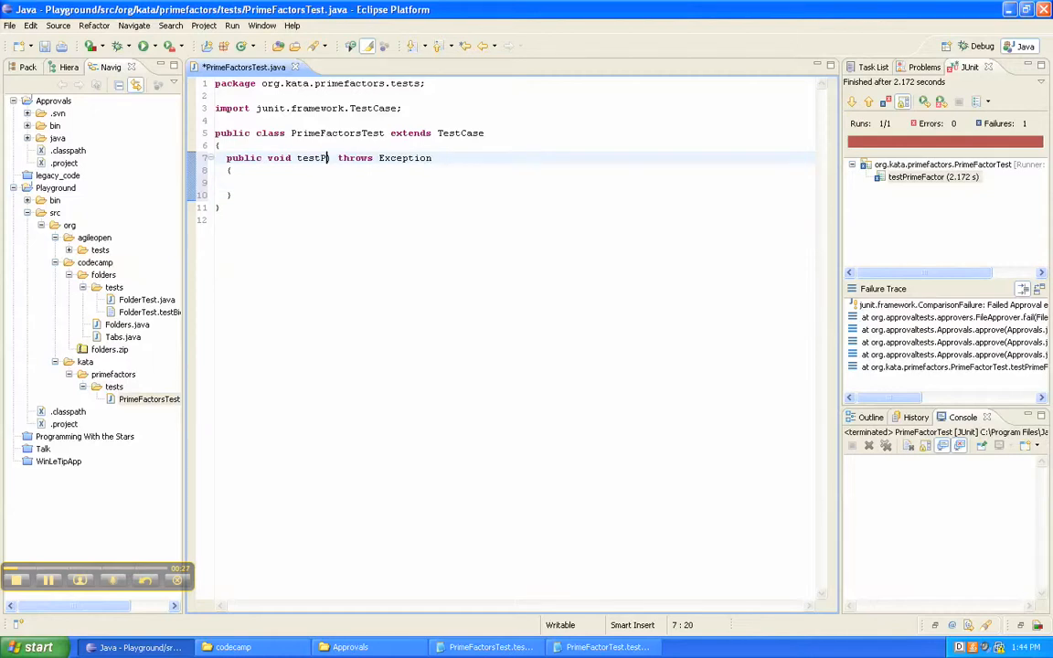
text(rimeFactor)
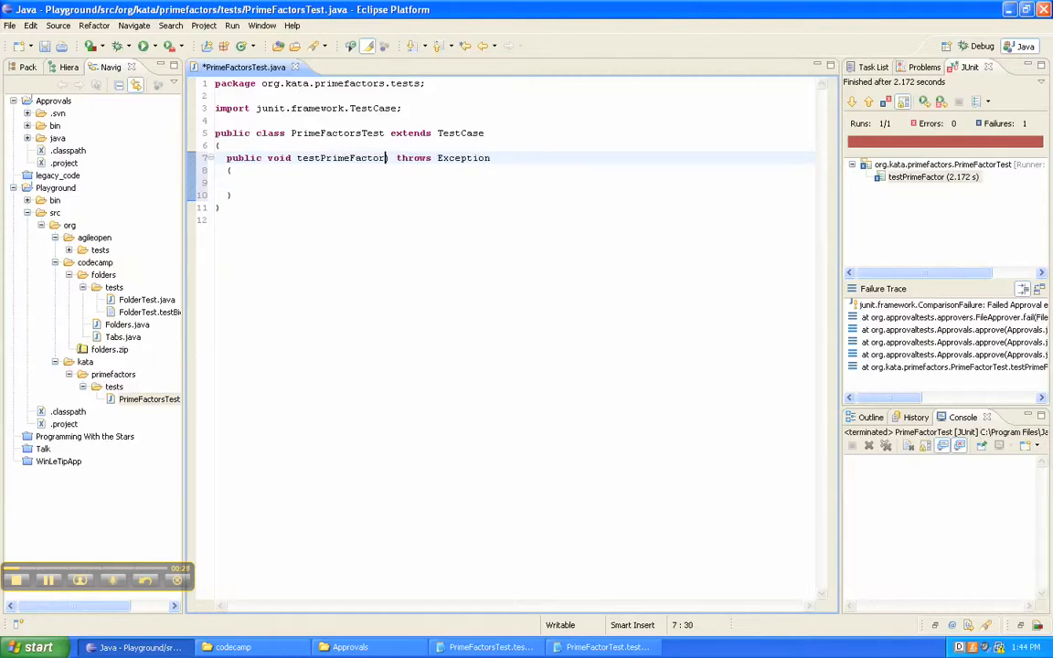
text(())
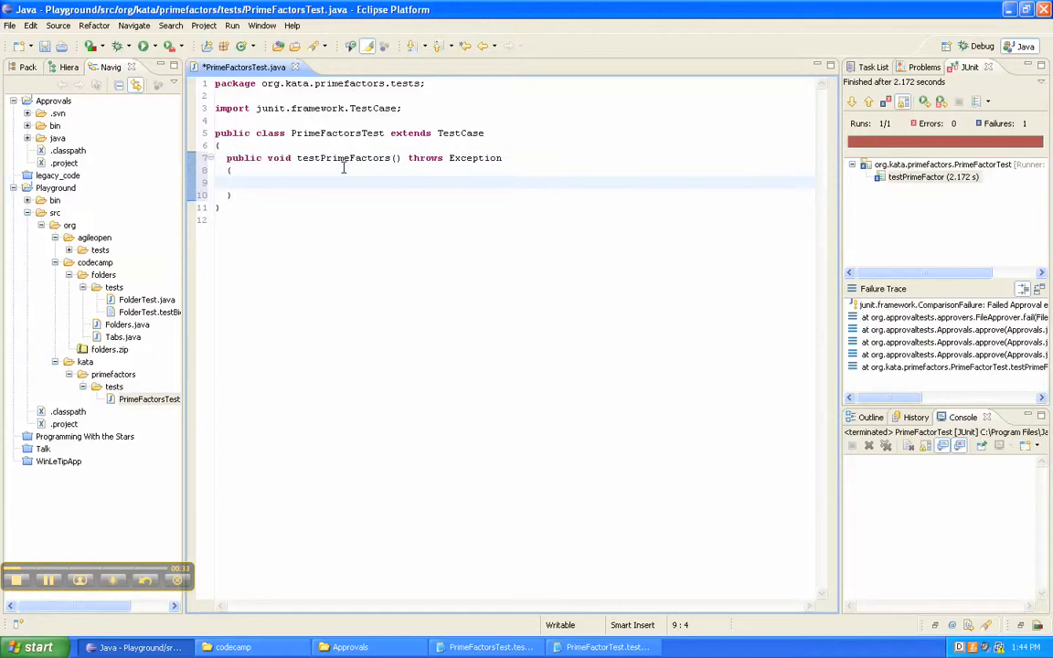
Step: Add String s = String.format(...) using PrimeFactors.get(1), then start the Approvals call
text(String s)
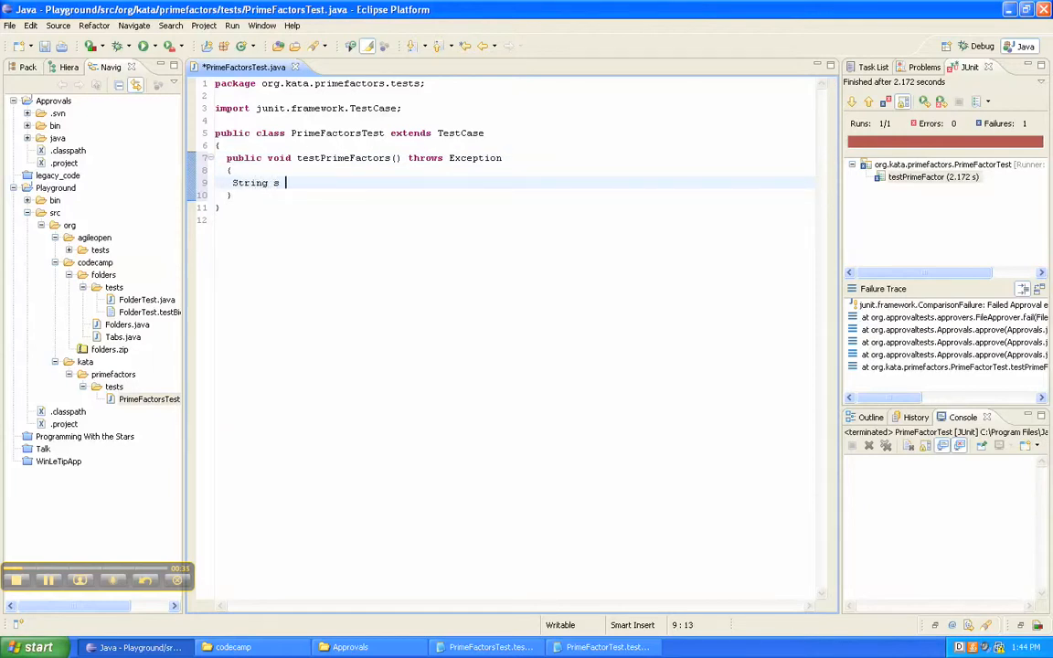
text(= String)
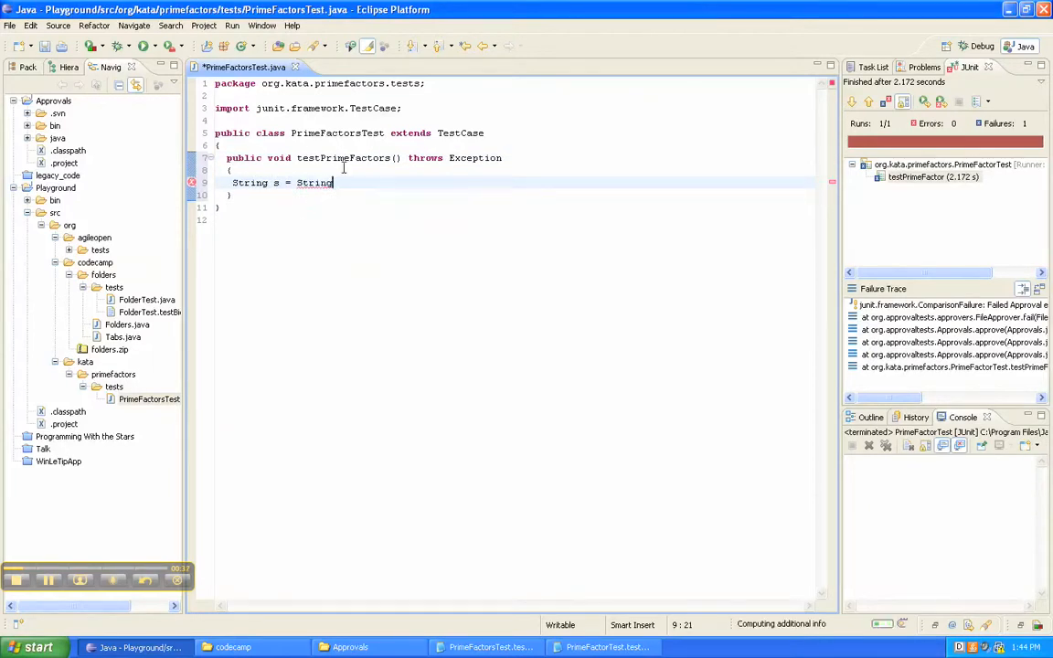
text(.format("1 => %s", Pr)
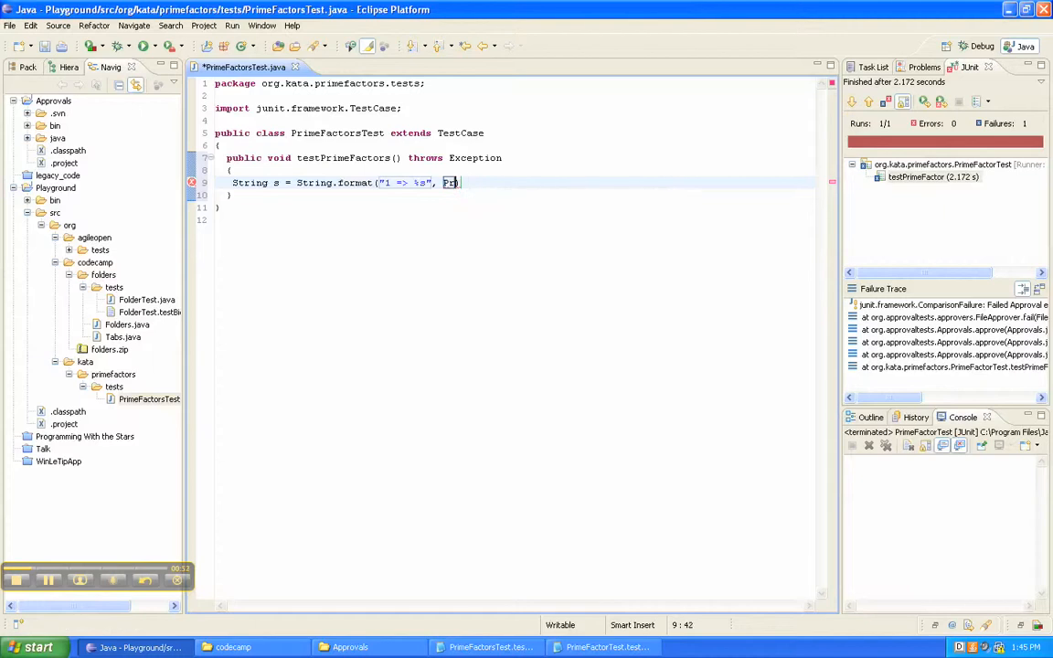
text(rimeFactors.g)
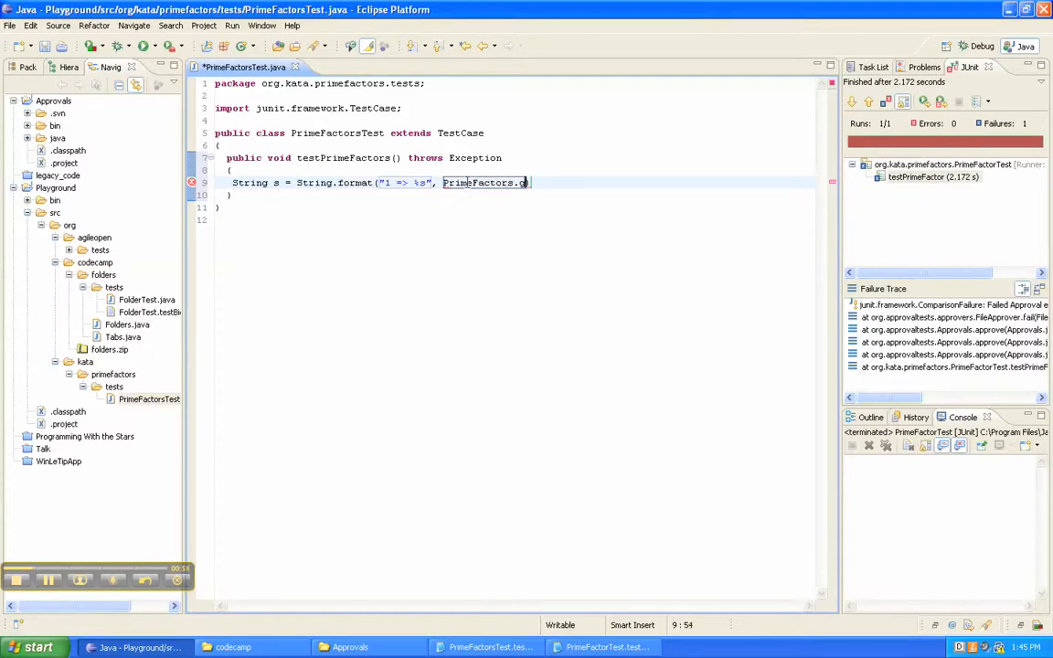
text(et(1));)
text(A)
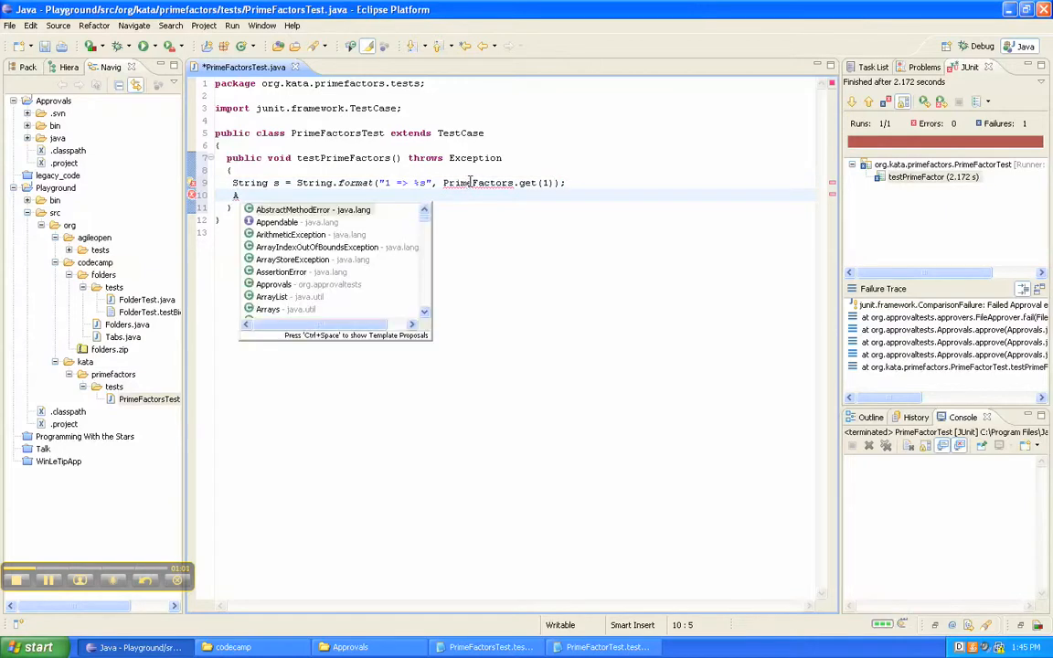
text(pprovals.a)
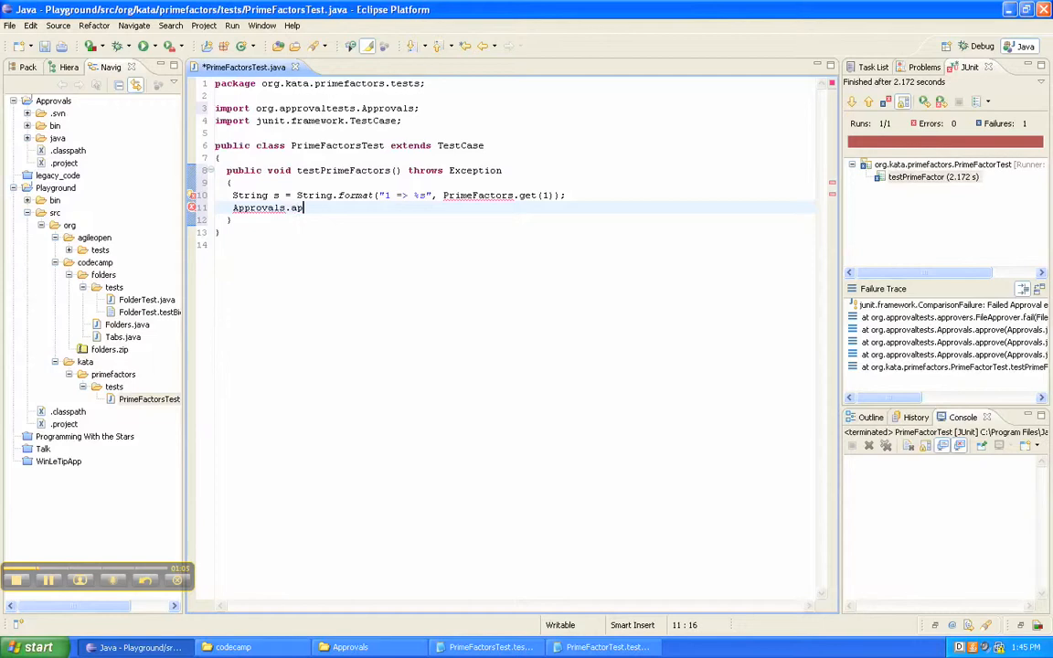
Step: Finish Approvals.approve(s); and quick-fix create the PrimeFactors class with a static get stub
text(prove(s);)
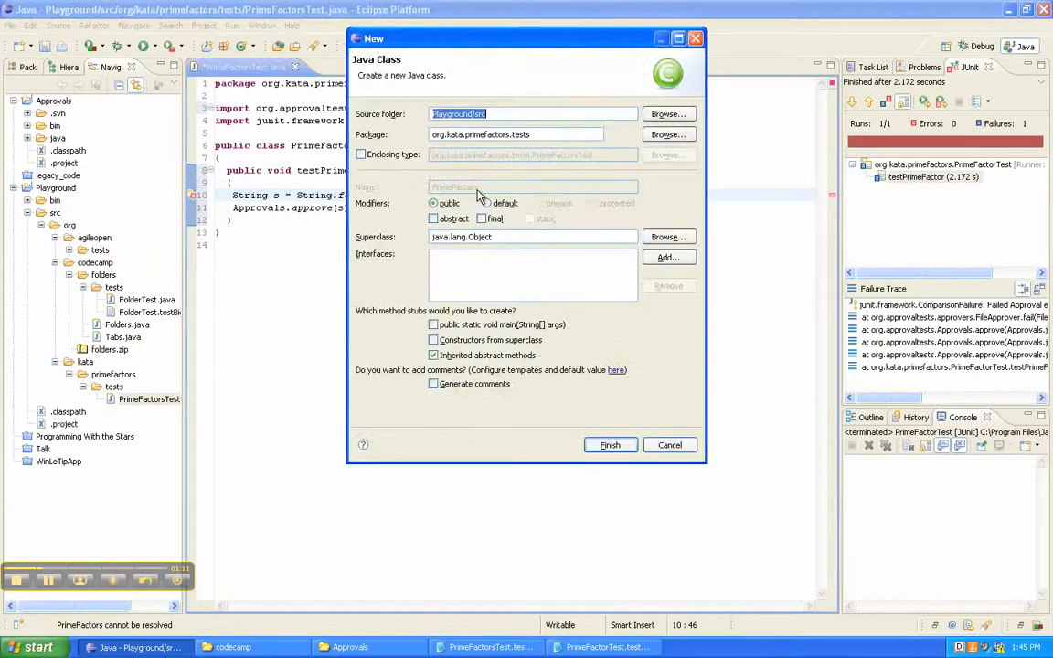
click(610, 445)
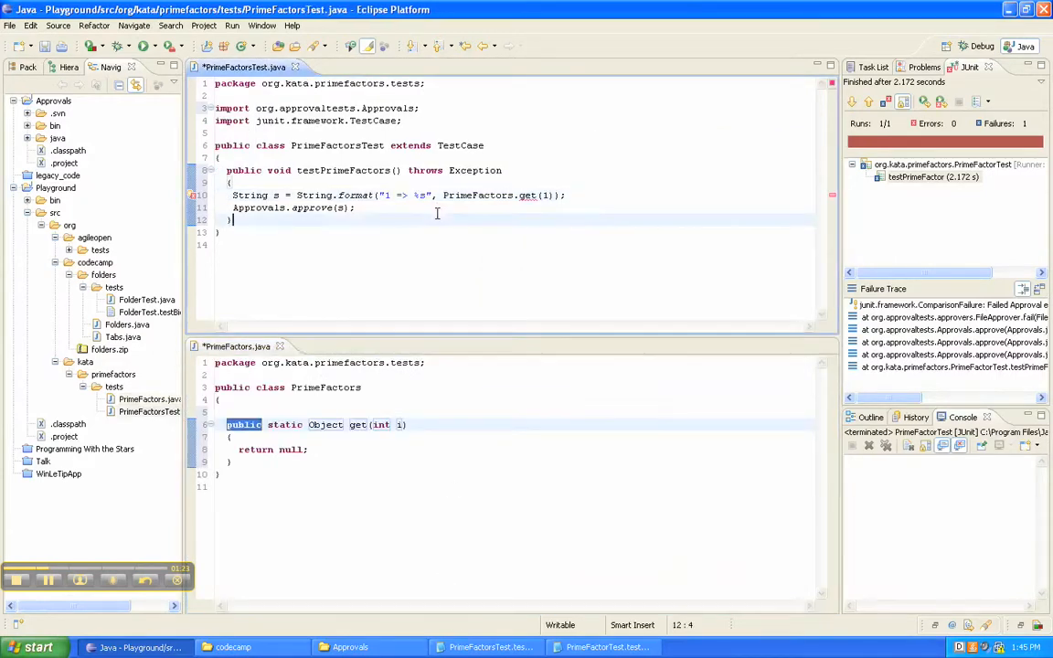
Step: Make get return List<Integer> primes = new ArrayList<Integer>() holding the parameter, renamed number
double_click(325, 425)
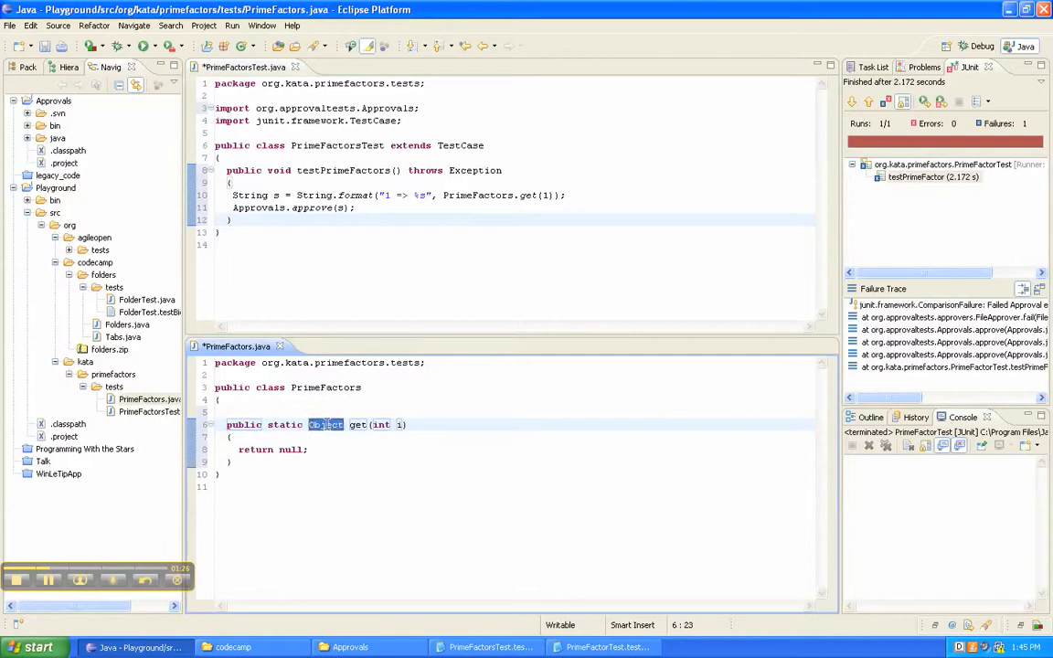
text(List<E>)
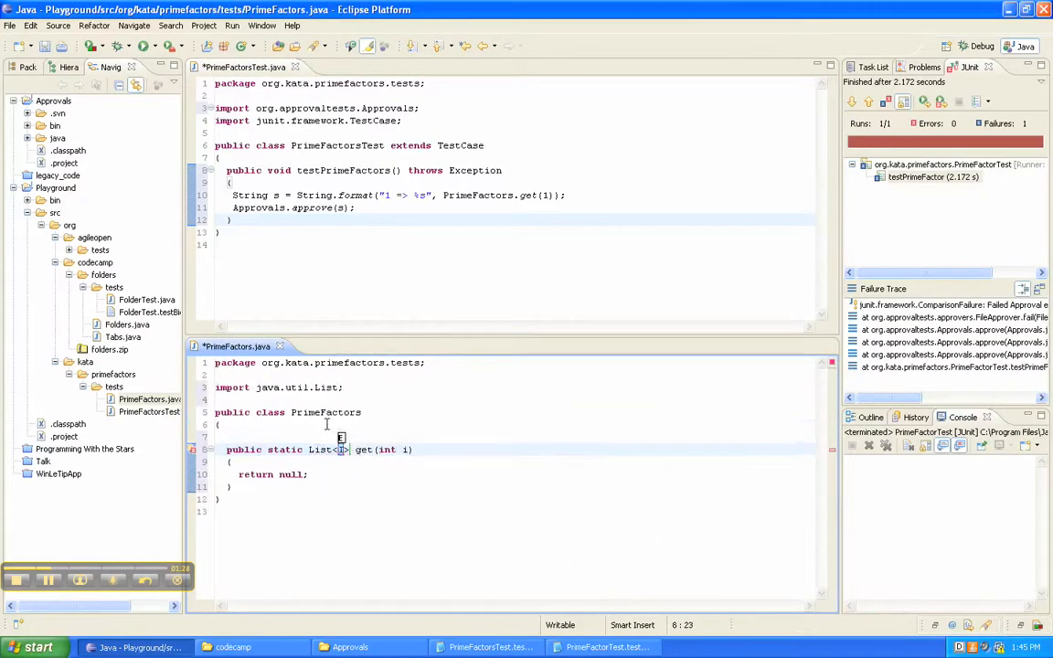
text(Integer)
click(512, 474)
text(p)
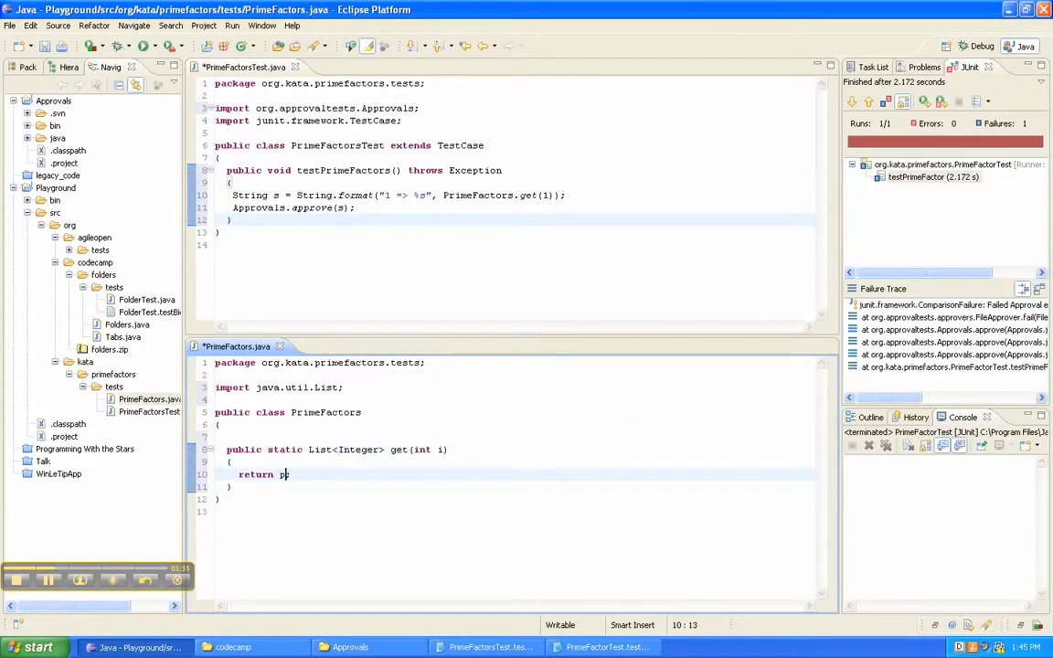
text(rimes)
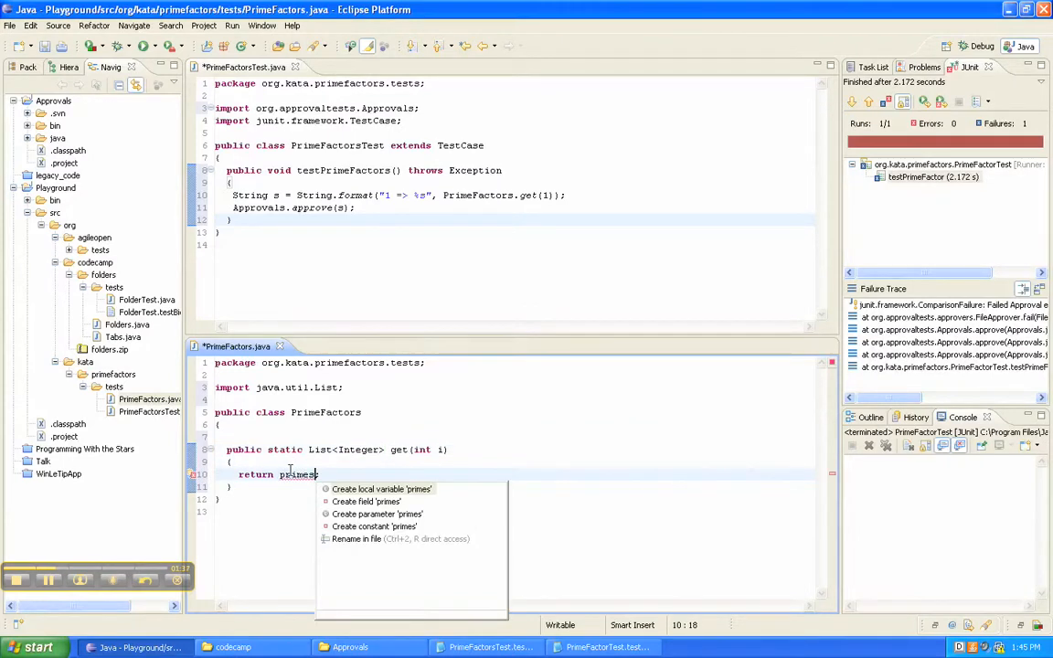
click(381, 489)
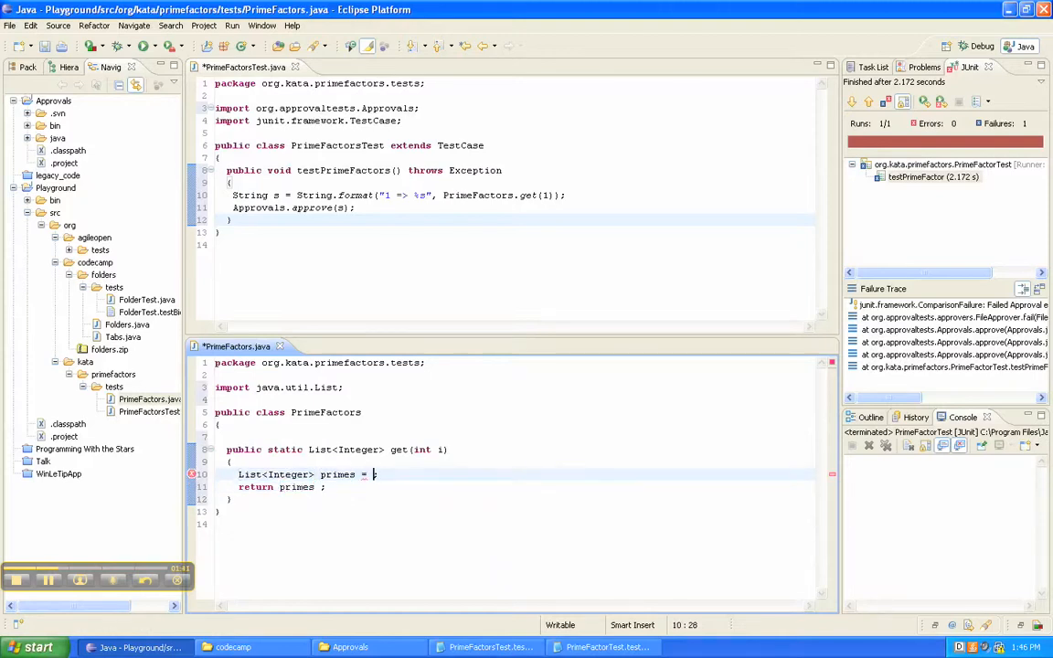
text(new ArrayList<Integer>();)
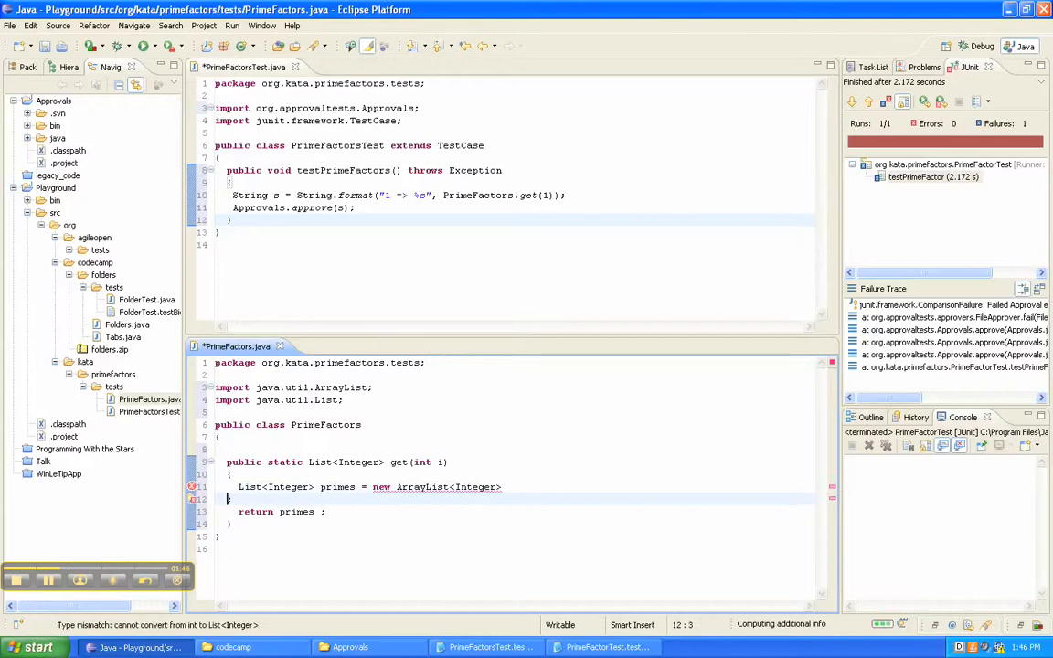
text(();)
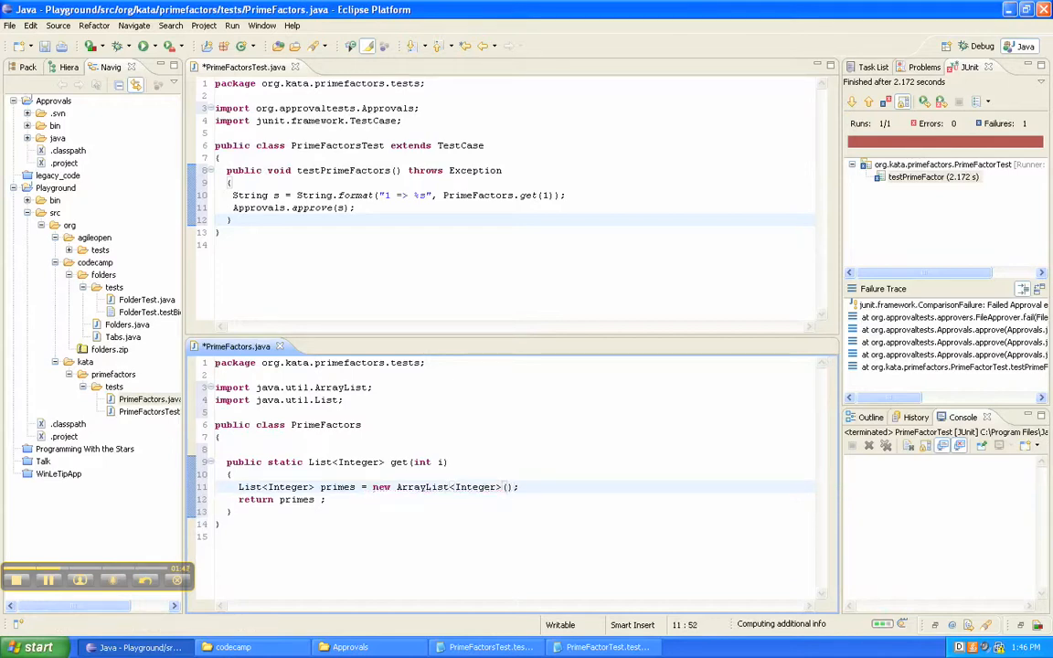
text(primes.add()
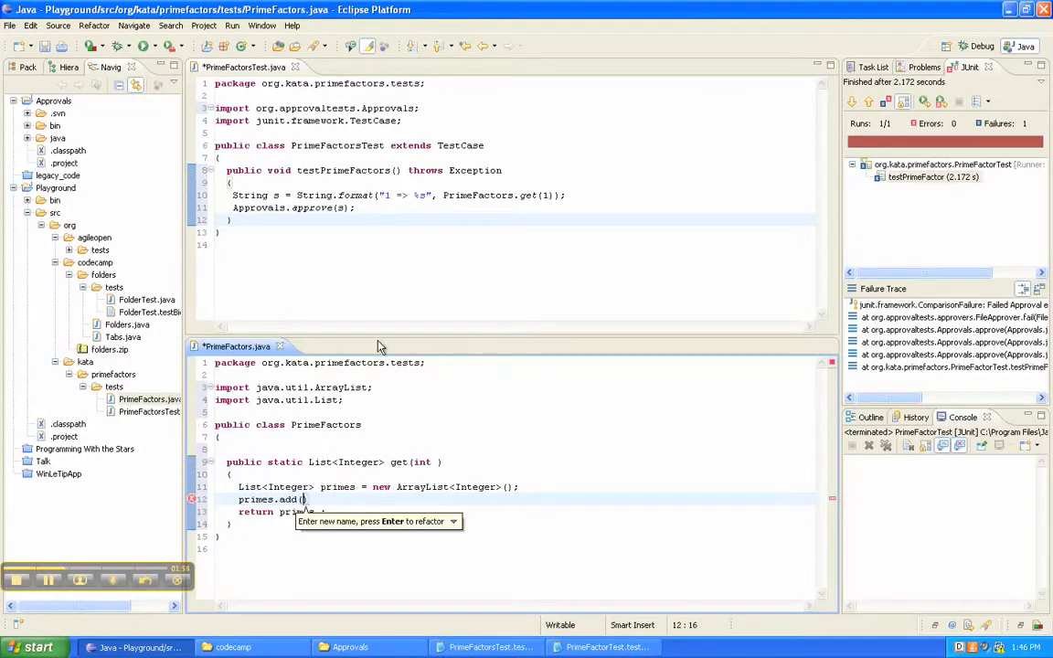
text(number)
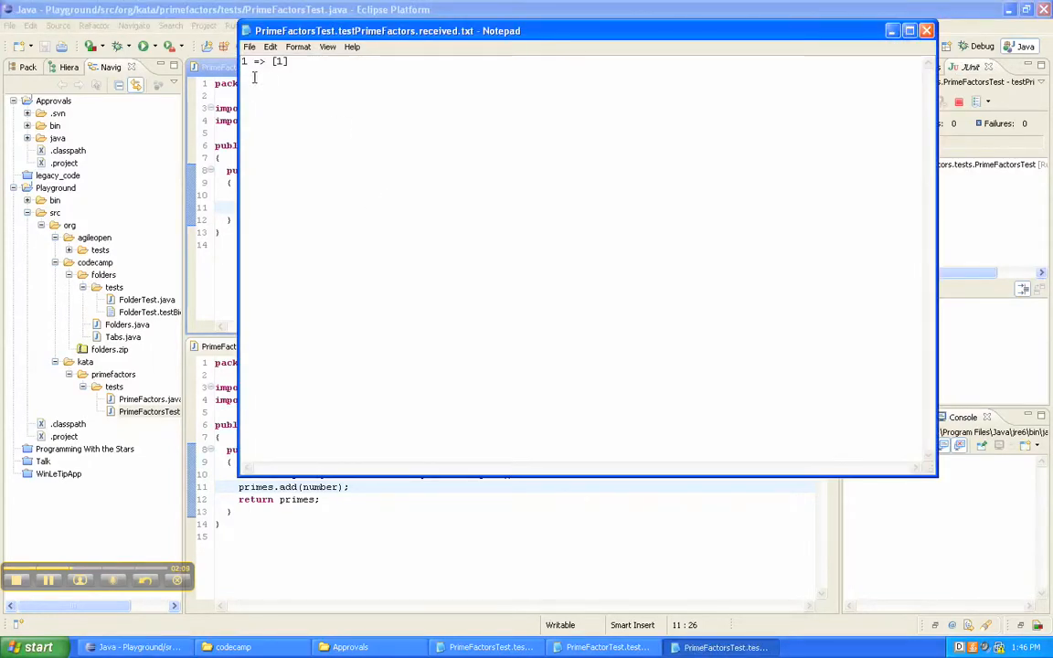
Step: Check the received output '1 => [1]' in Notepad and close it
click(926, 30)
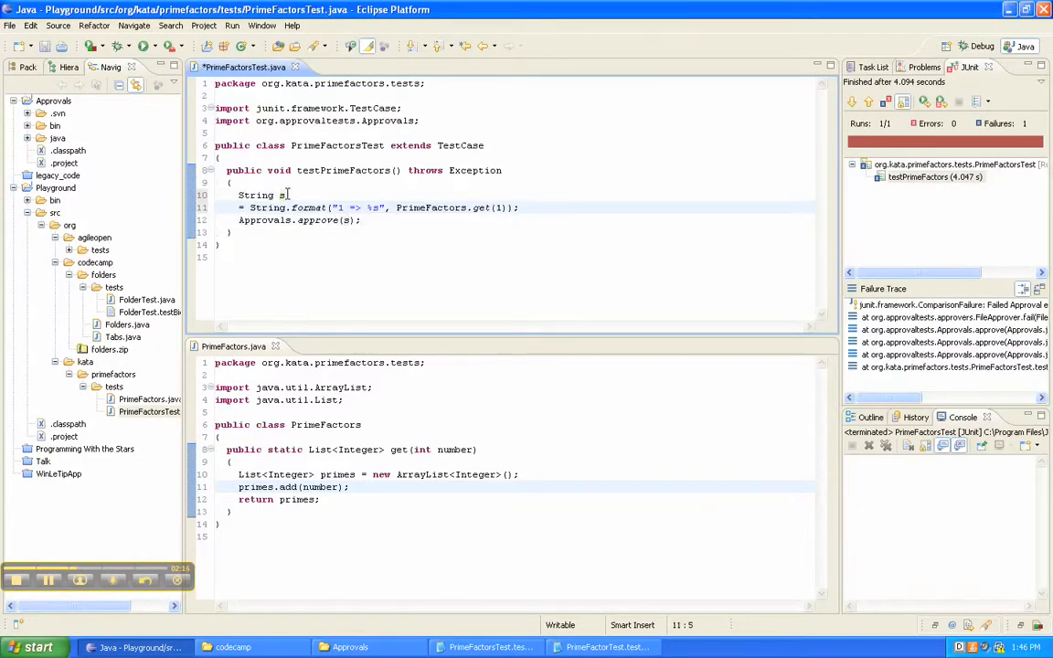
Step: Wrap the format line in a loop from 1 to 10, appending to s initialized to ""
text(for)
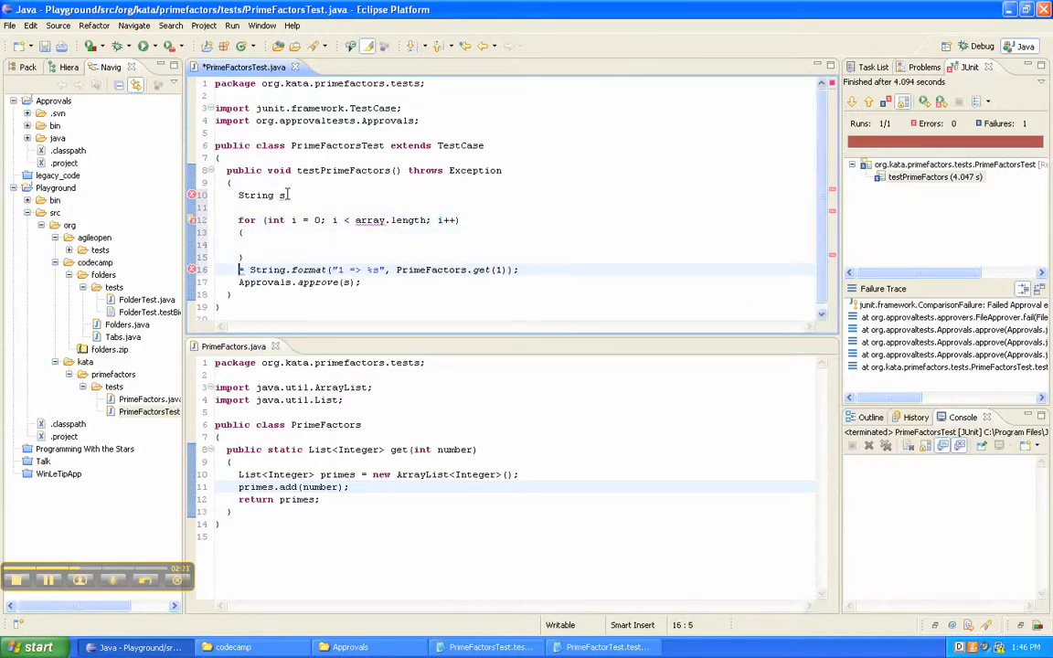
text(s+)
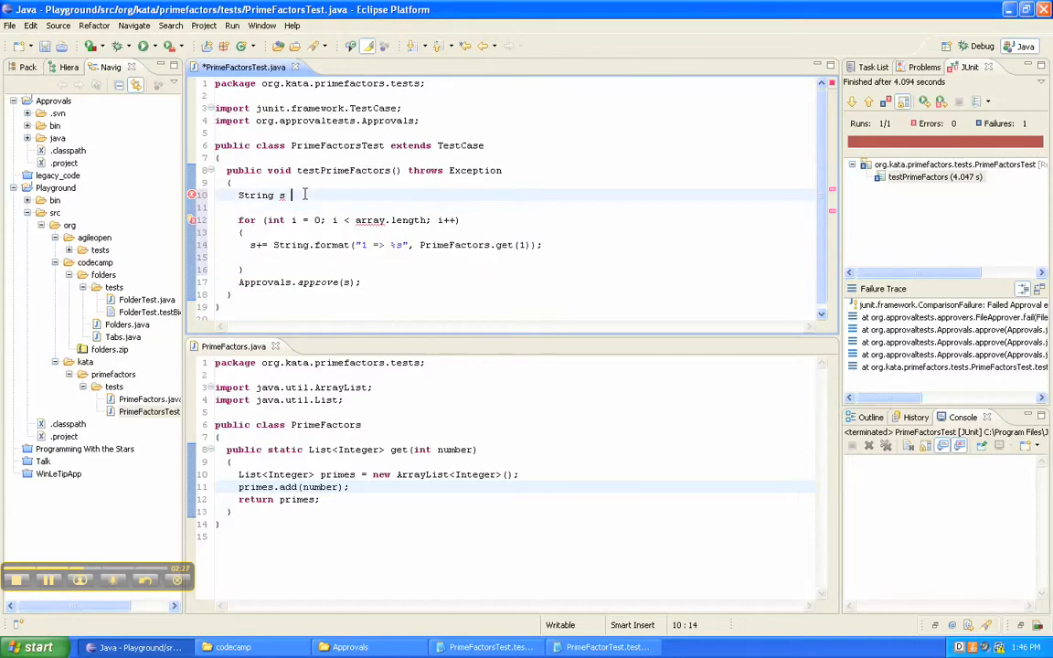
text(= "";)
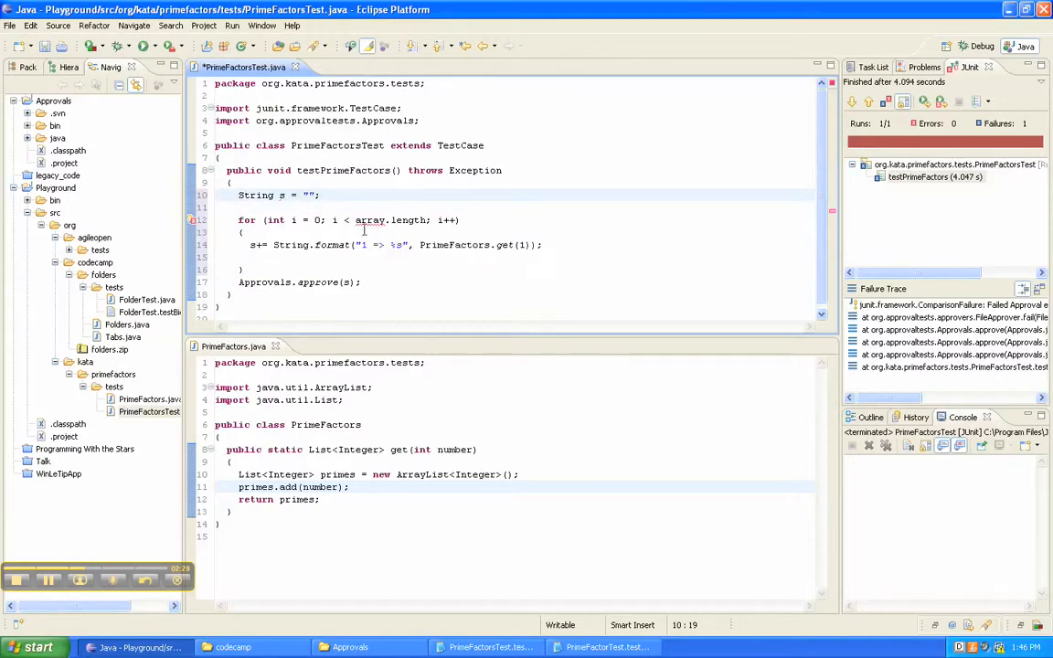
double_click(388, 219)
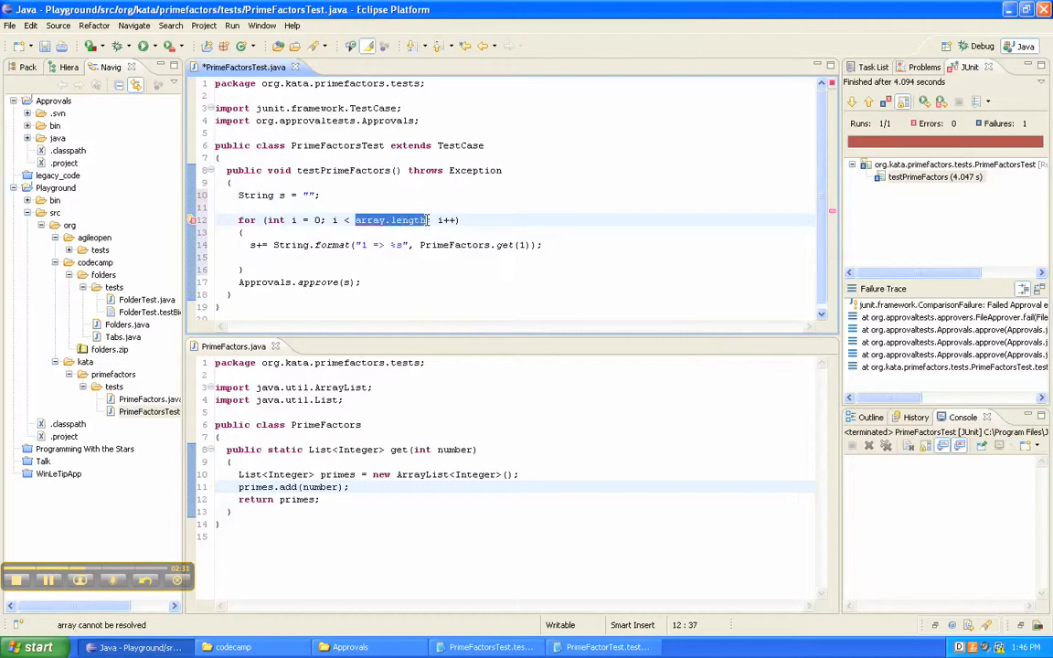
text(10)
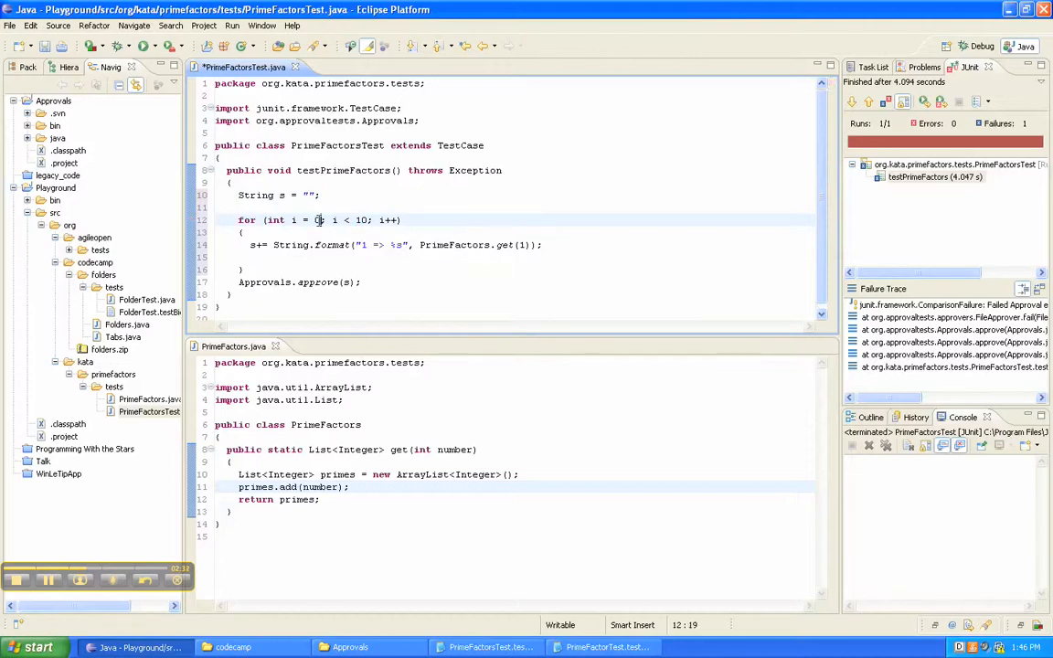
text(1)
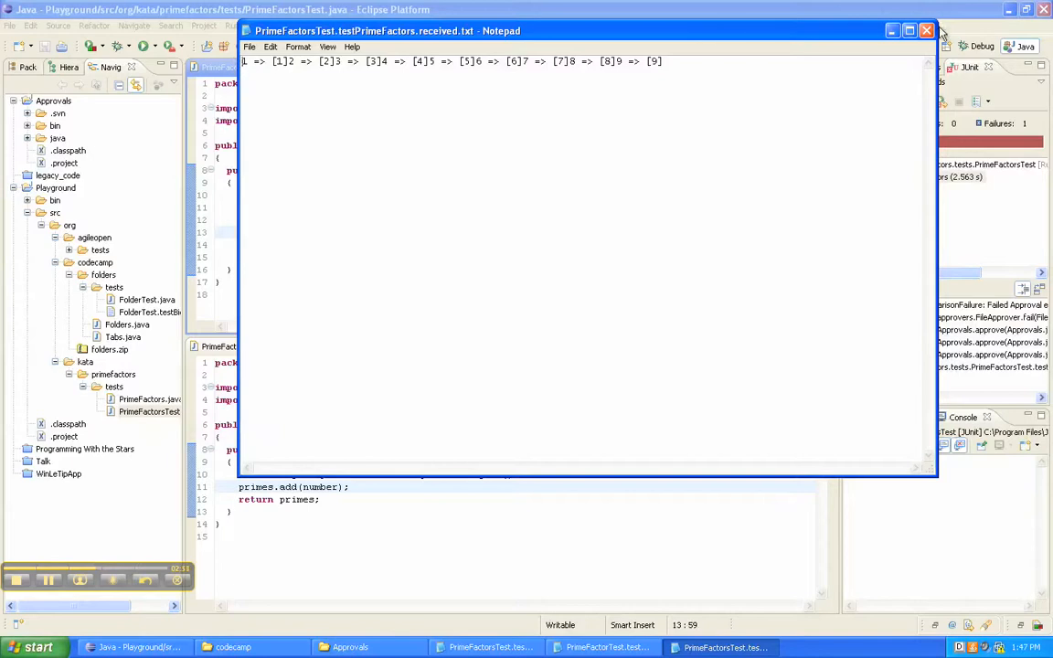
Step: Append \r\n to the format string and add a for loop inside PrimeFactors.get
click(927, 30)
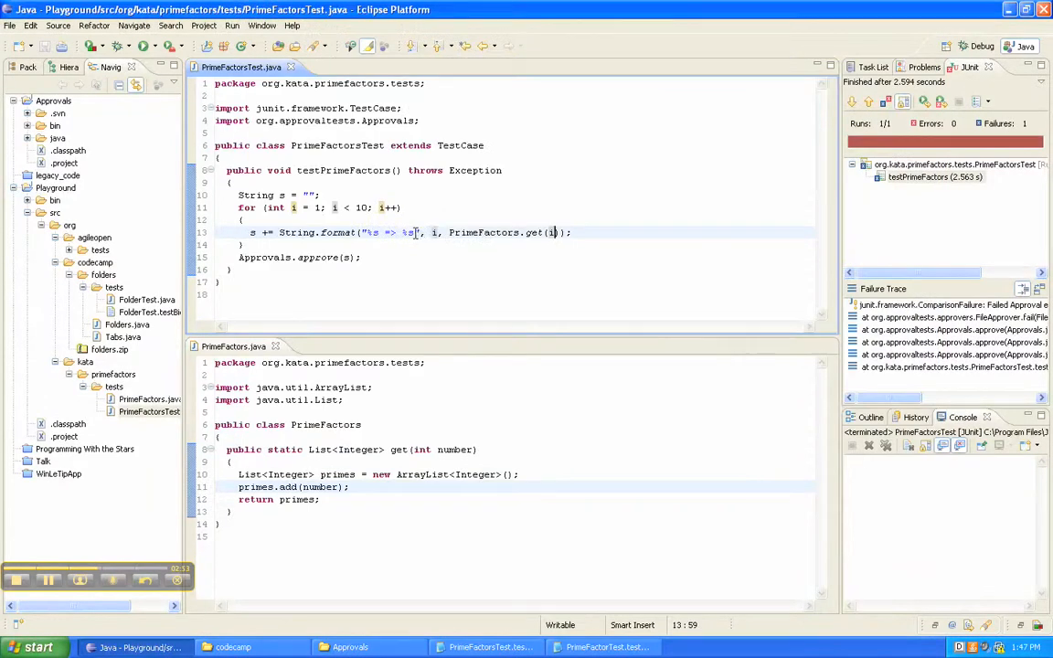
text(\r\n)
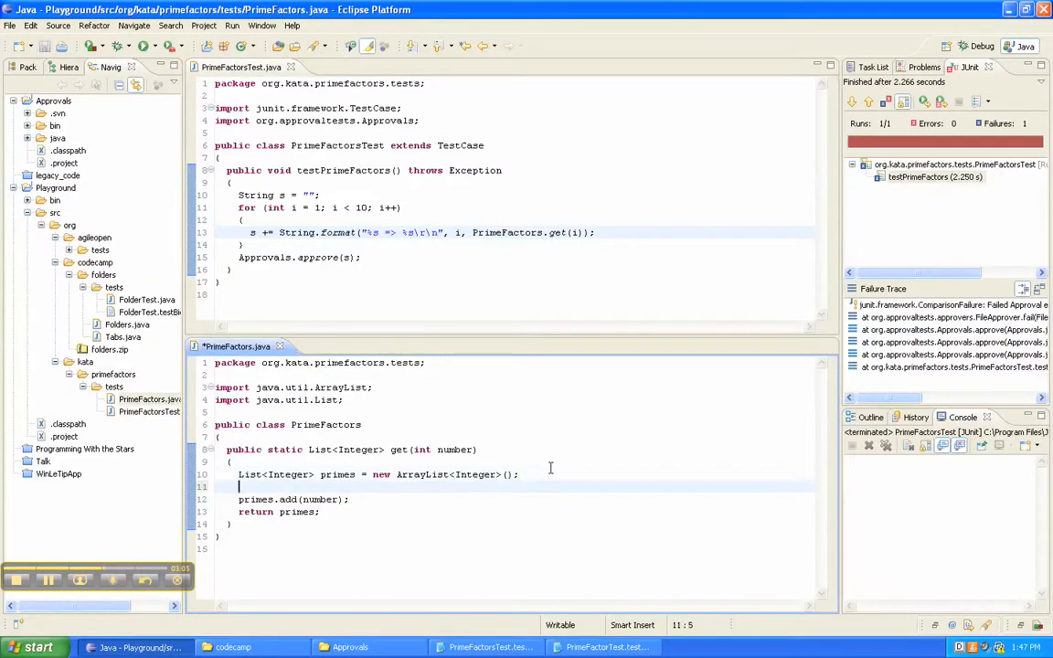
text(for (int i = 0; i < array.length; i++))
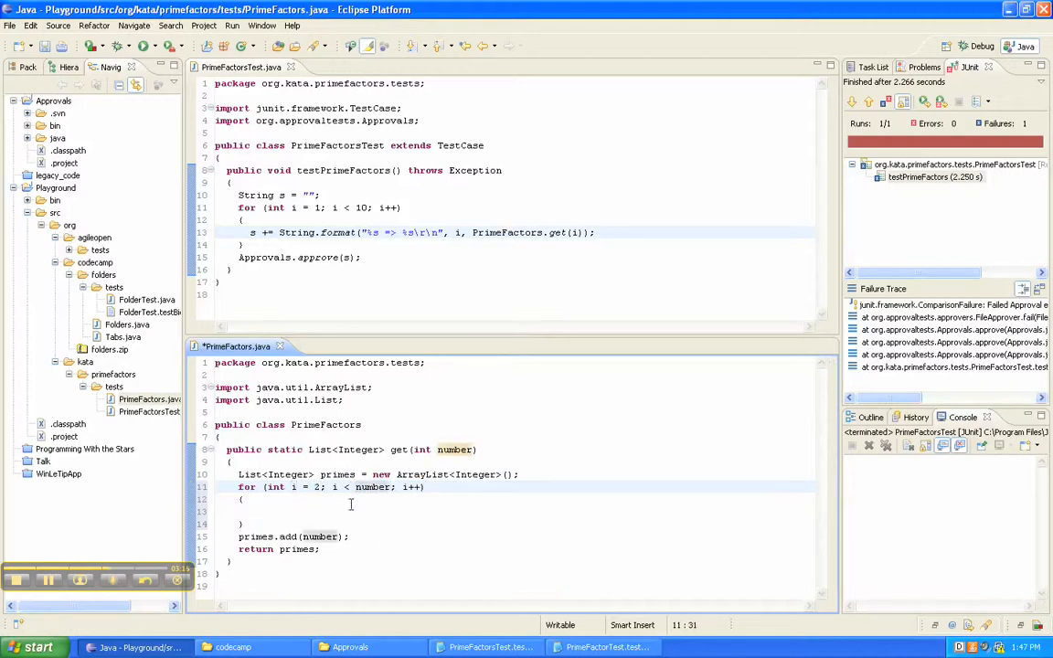
Step: Inside the loop, add if (number % i == 0) { number = number / i; }
text(if)
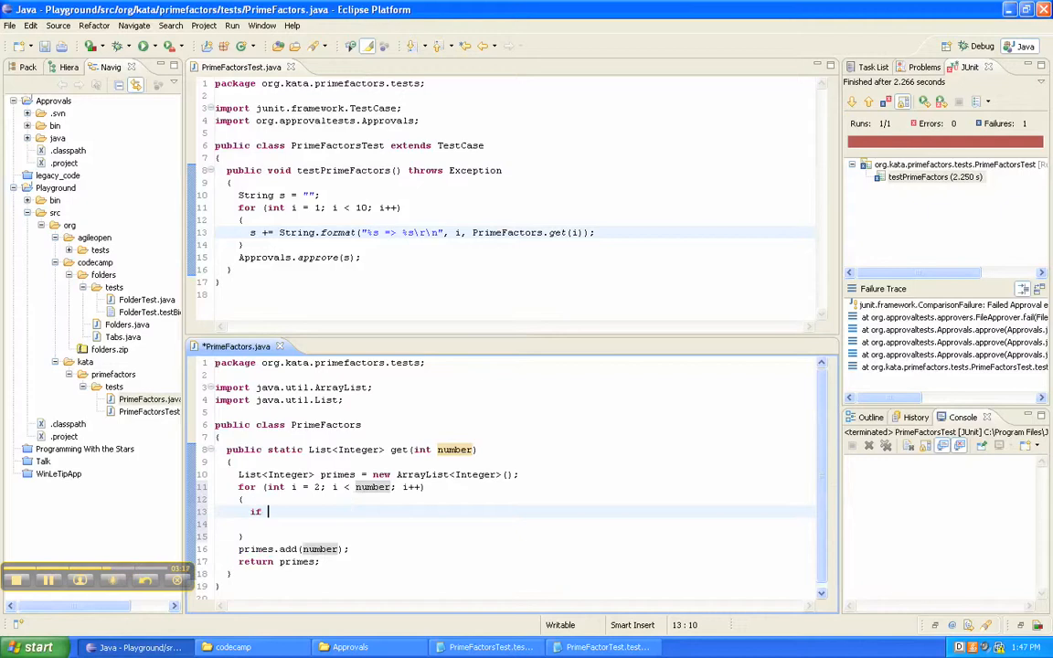
text((number)
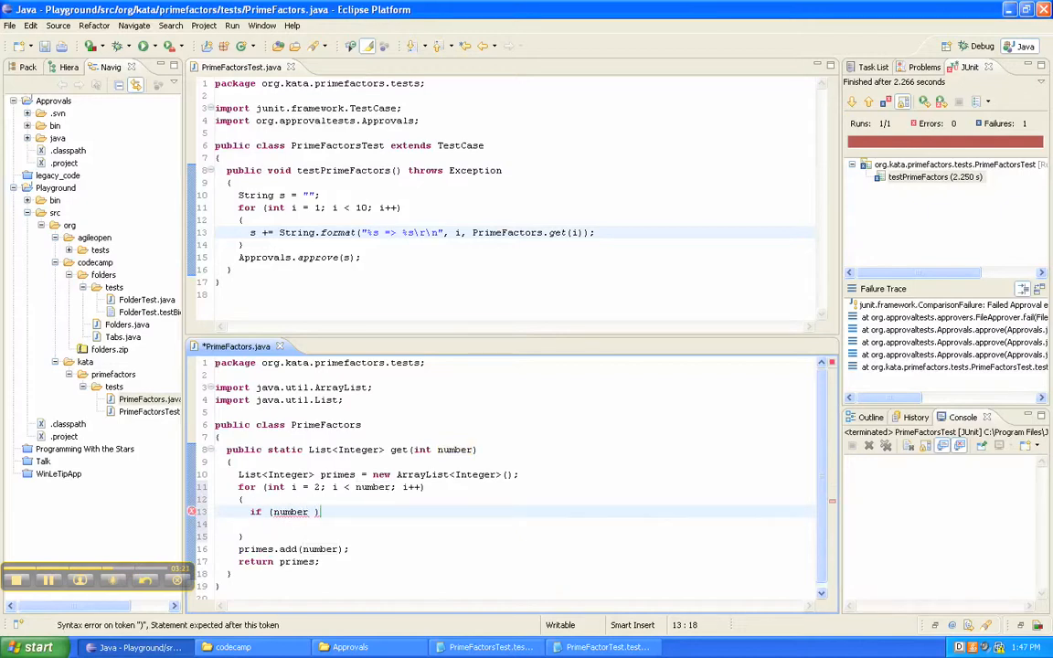
text(% i)
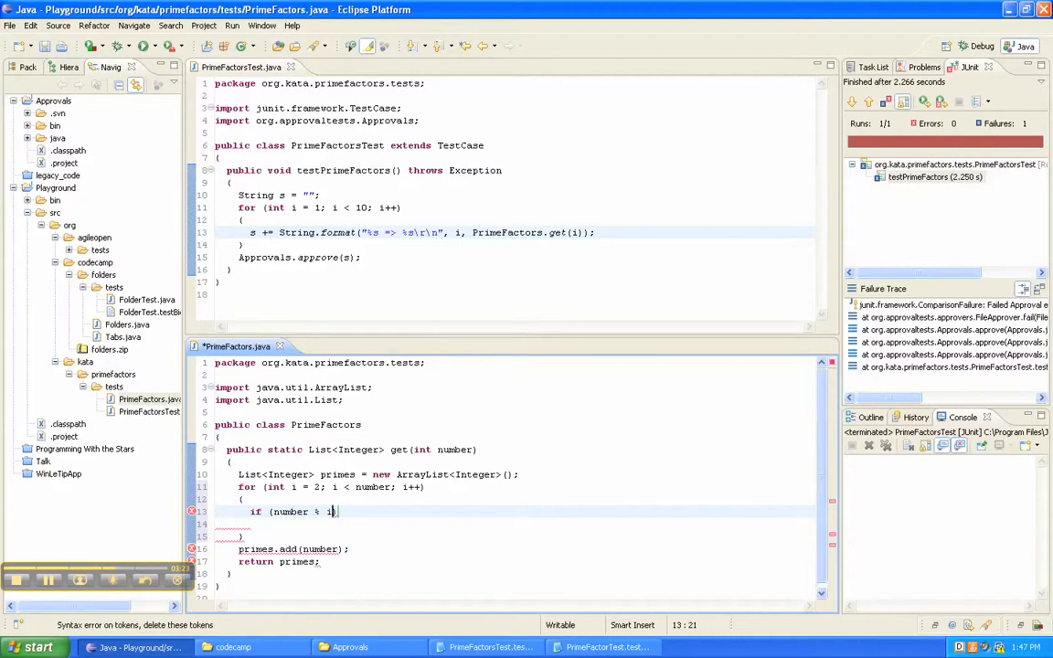
text(// 0)
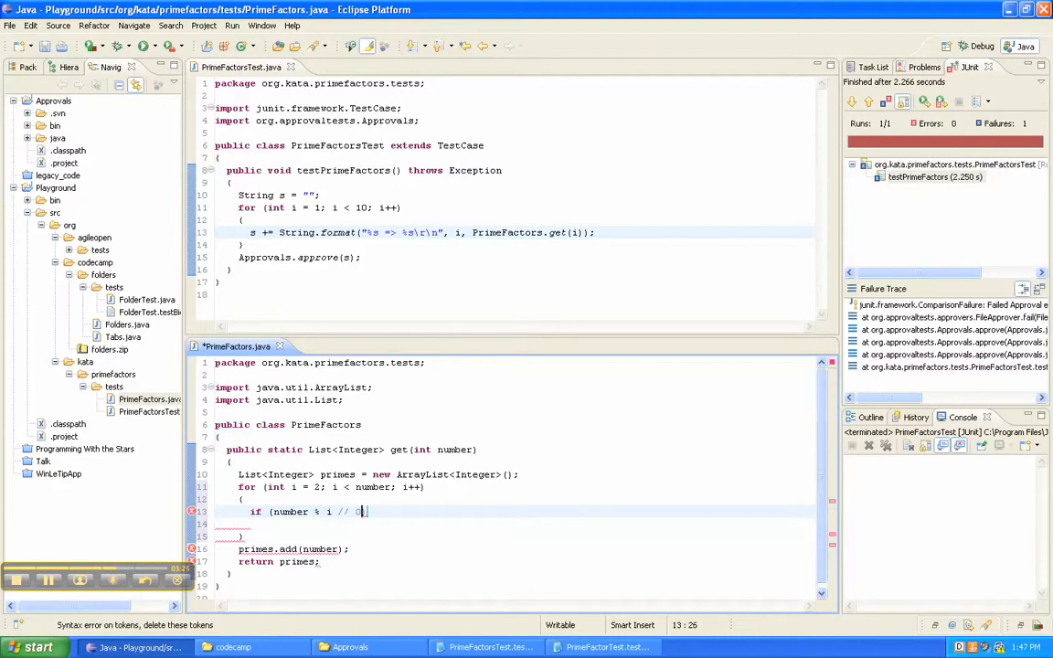
text(== 0)
click(512, 524)
text({)
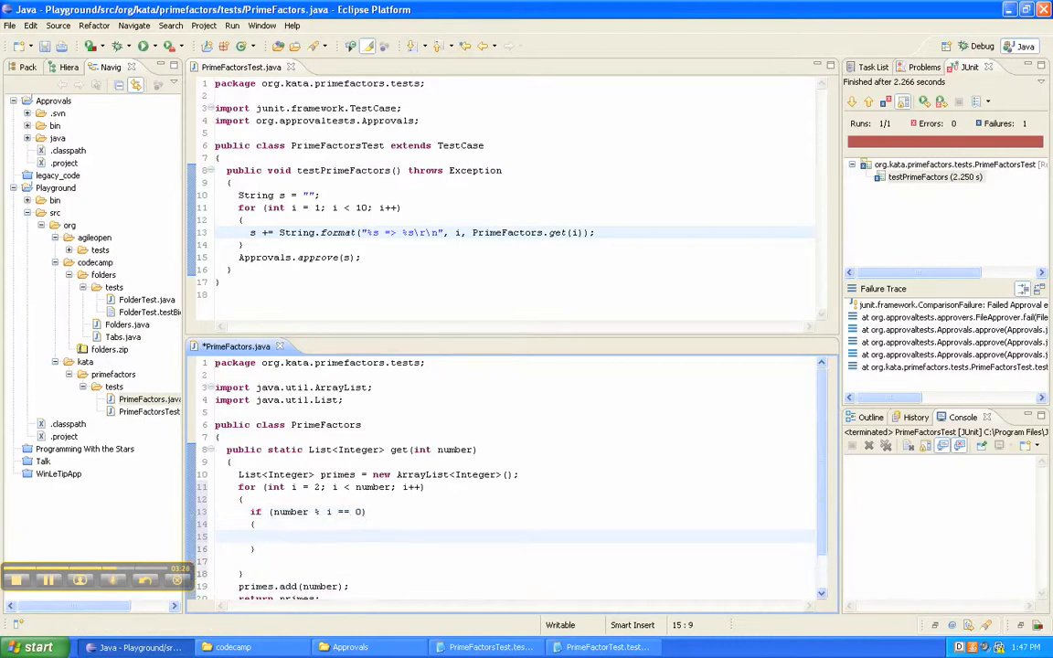
text(number =)
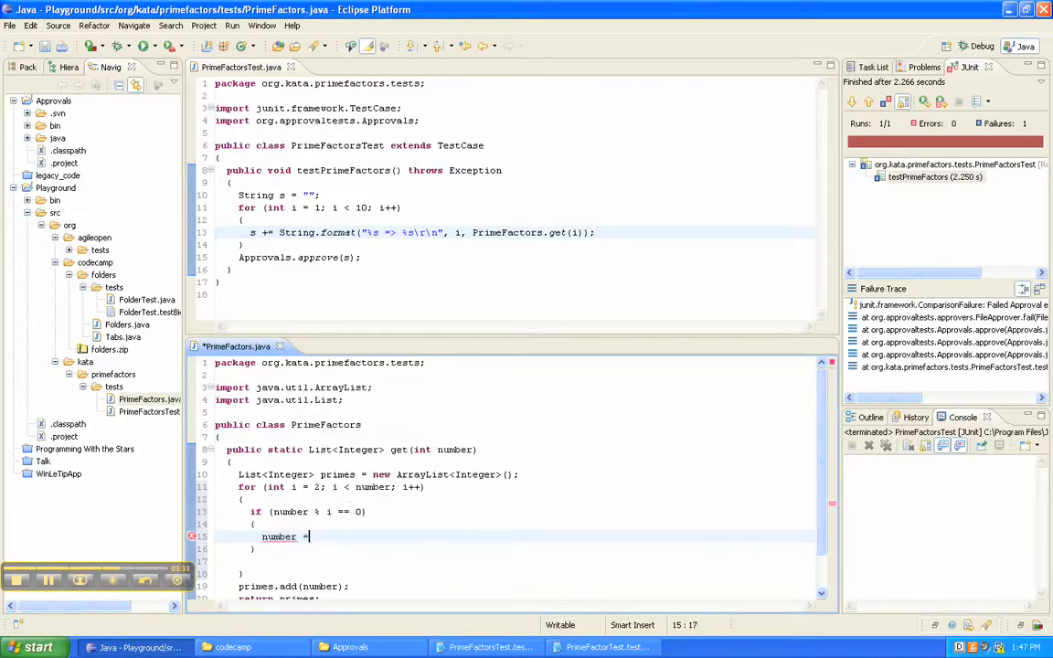
text(n)
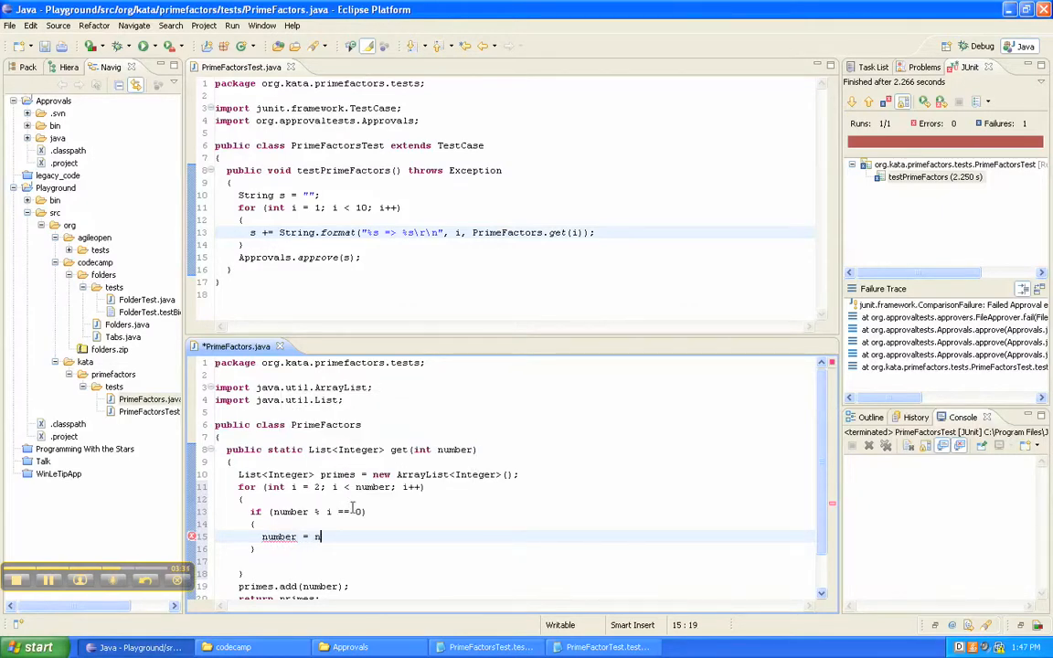
text(umber /)
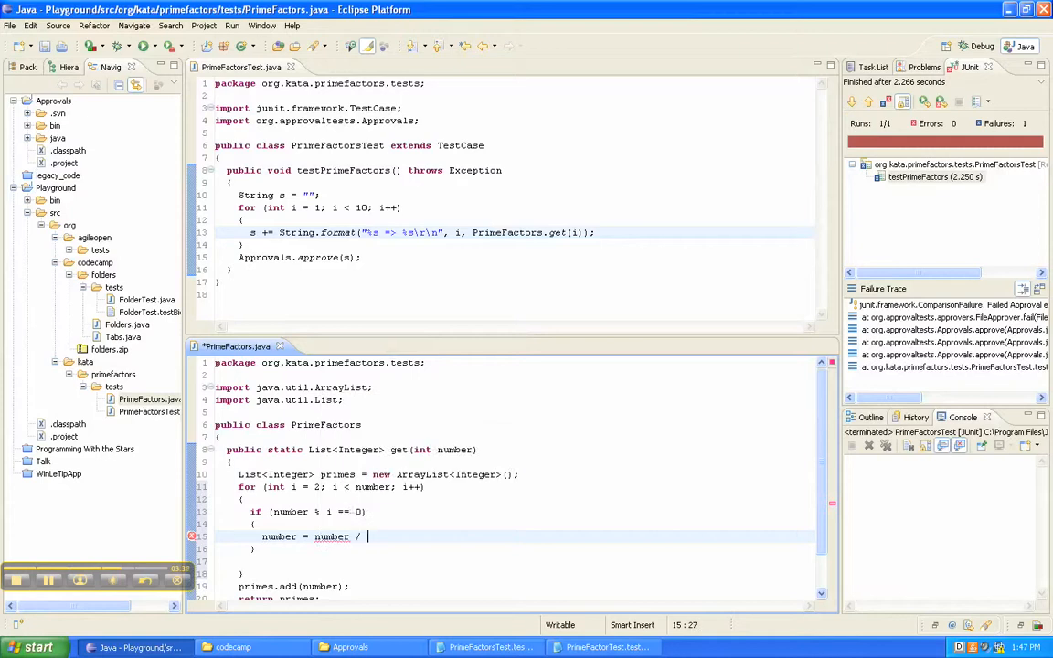
text(i;)
text(primes.add(i);)
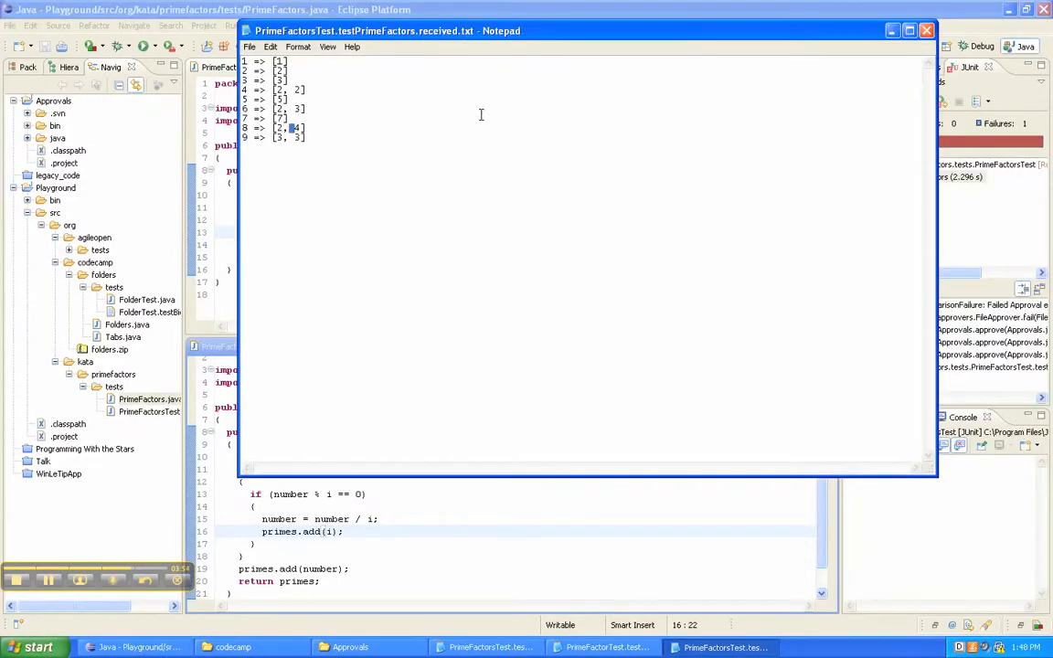
Step: Add primes.add(i); and i--; inside the if block of PrimeFactors.get
click(926, 30)
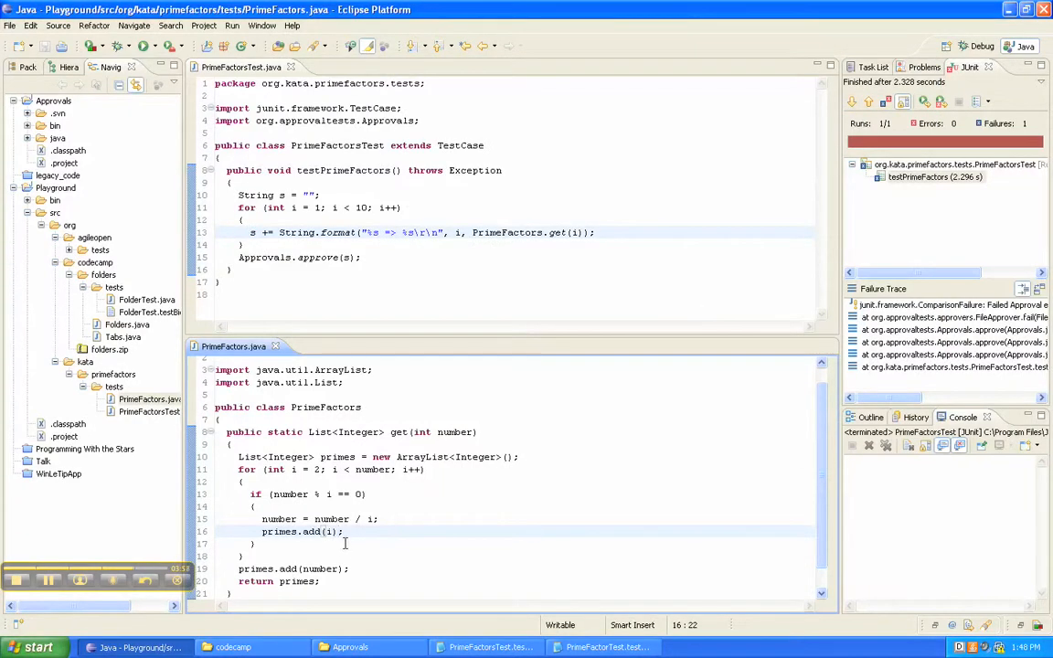
text(d\)
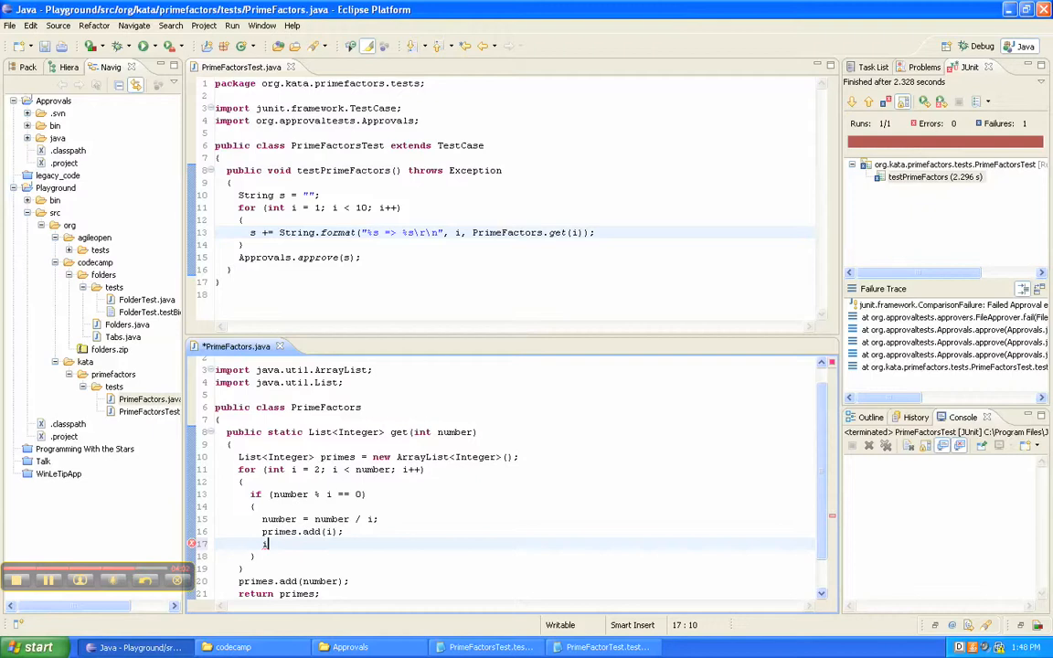
key(BackSpace)
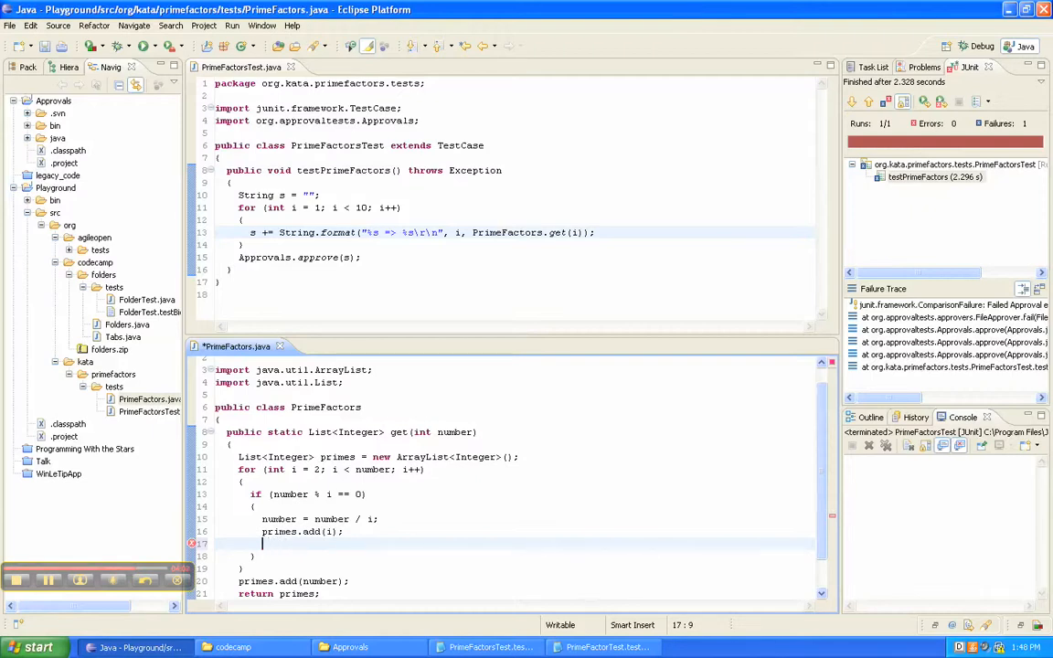
text(i--;)
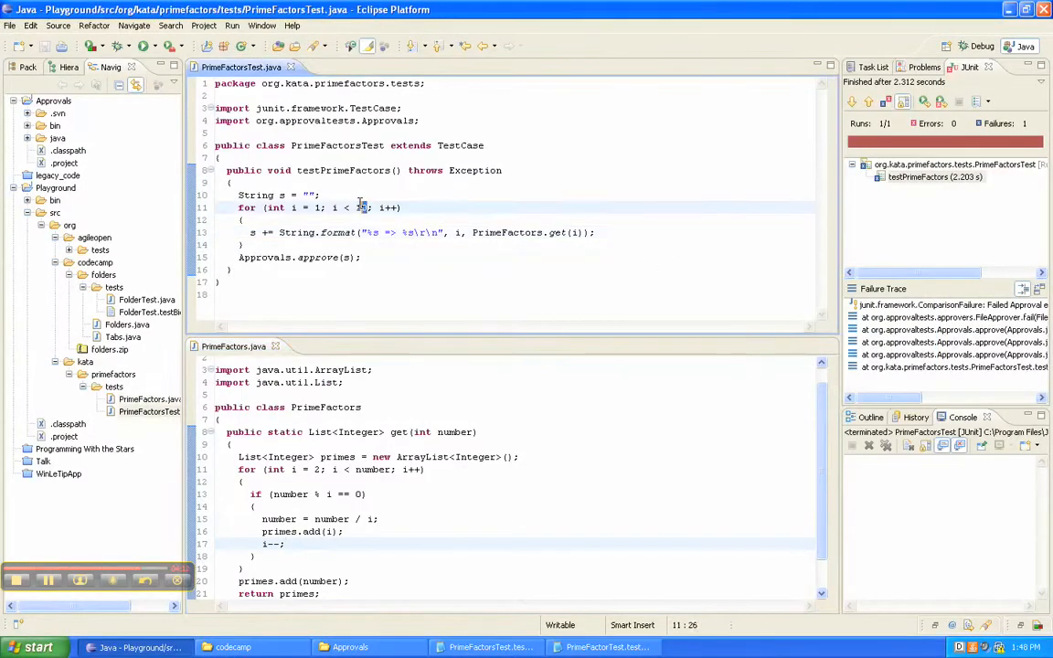
Step: Raise the test loop limit to 30, review factorizations through 29, and rerun testPrimeFactors
text(30)
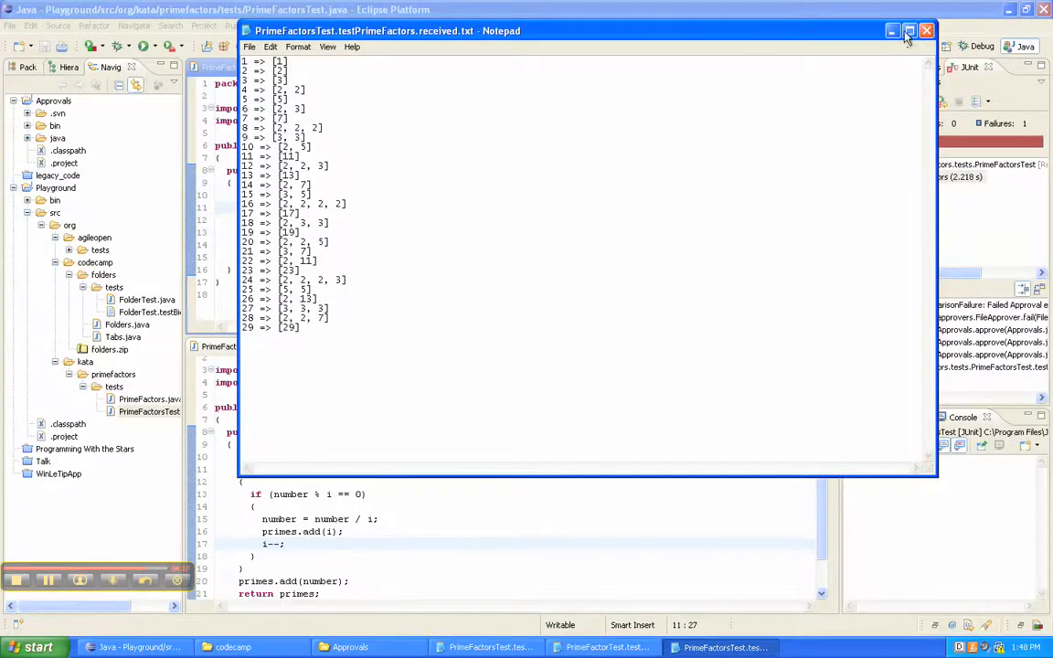
click(927, 30)
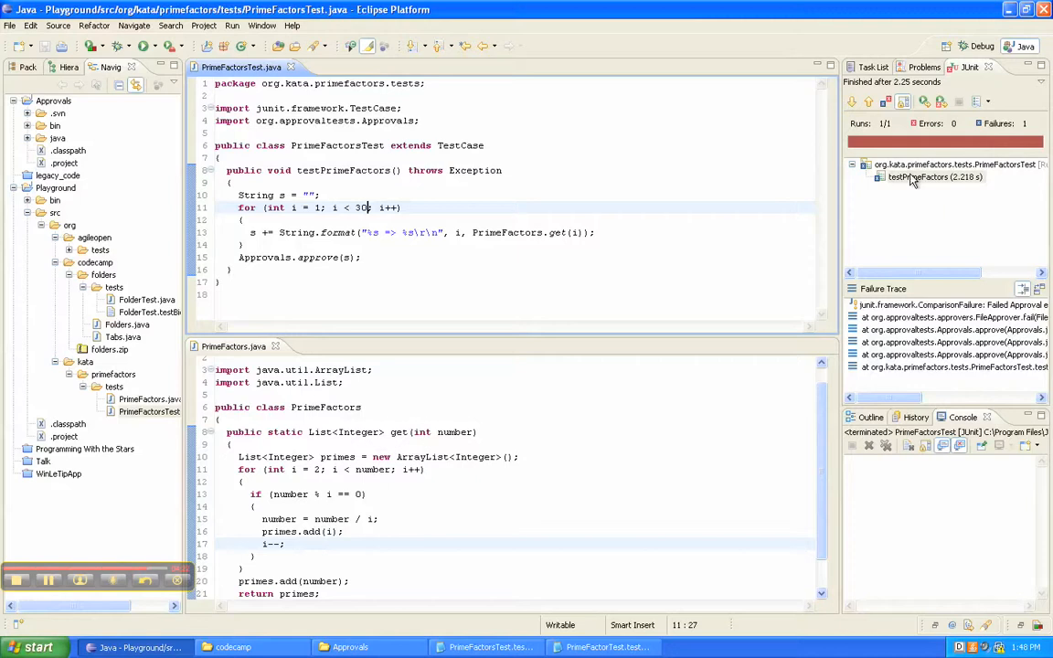
click(934, 176)
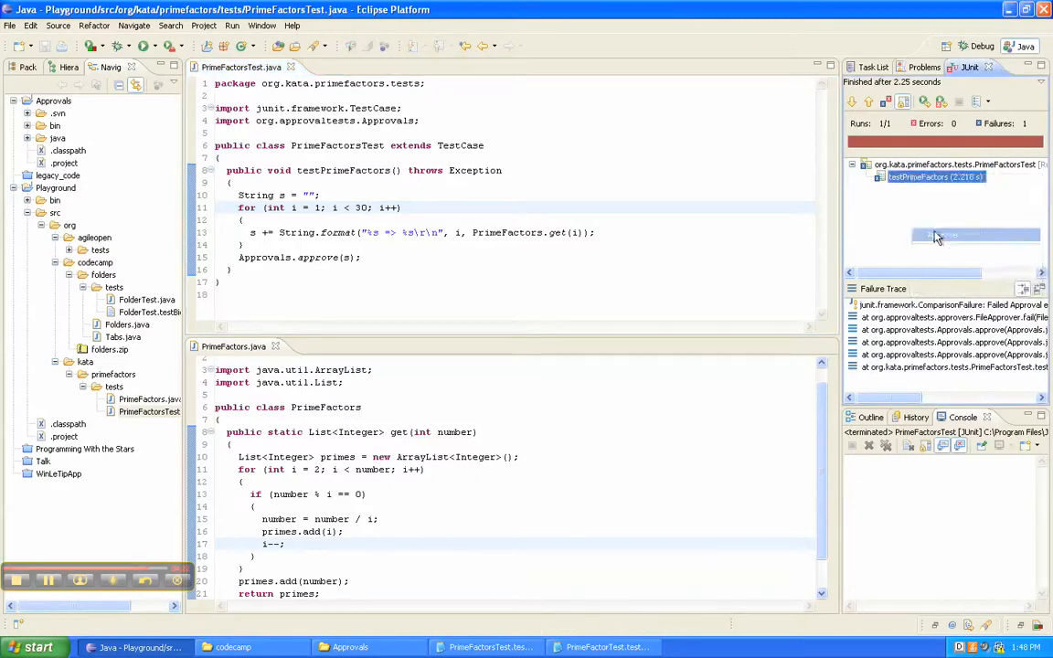
click(145, 46)
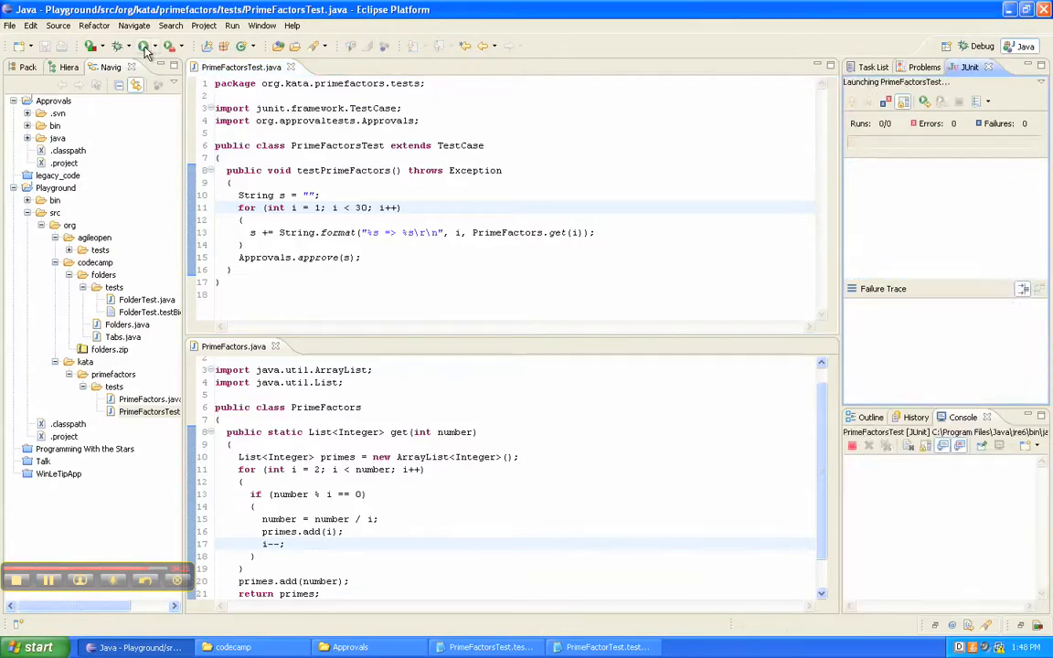